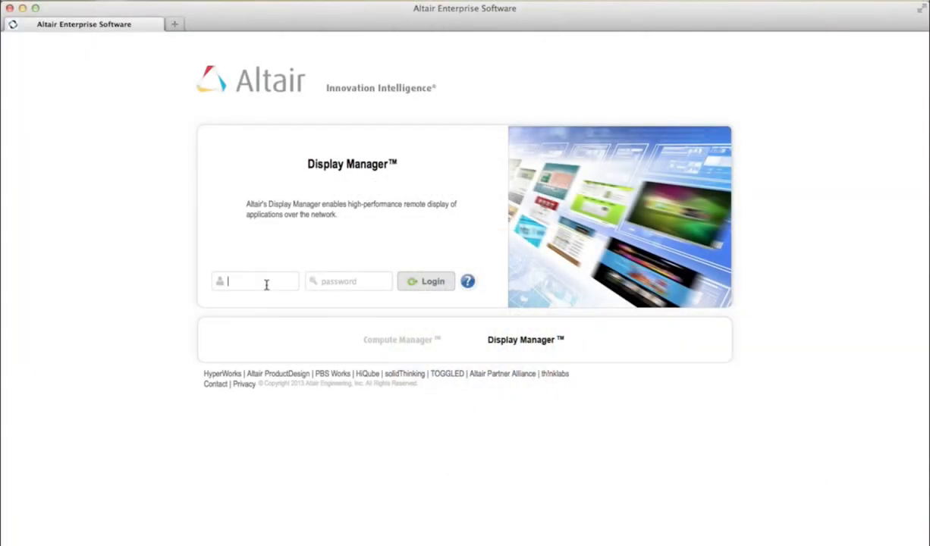
{"action": "type", "text": "d"}
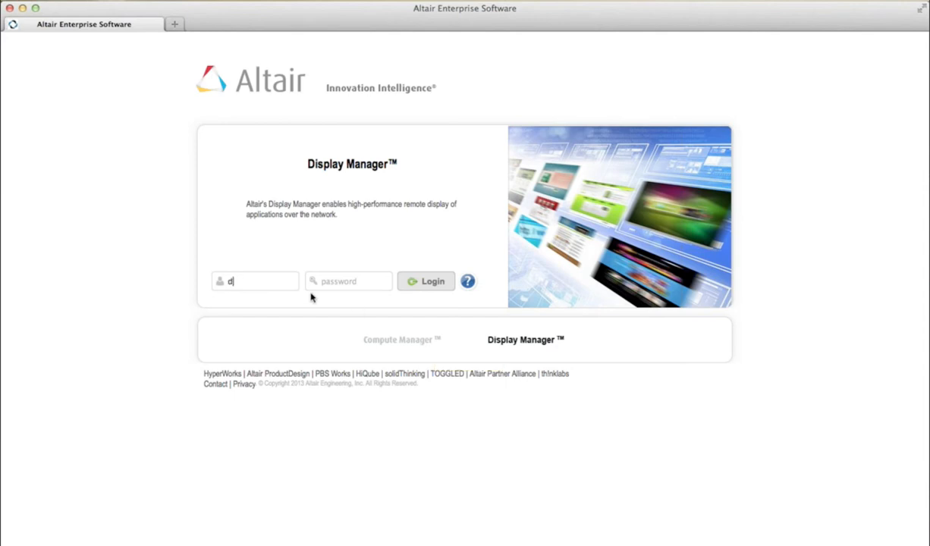
{"action": "type", "text": "orella"}
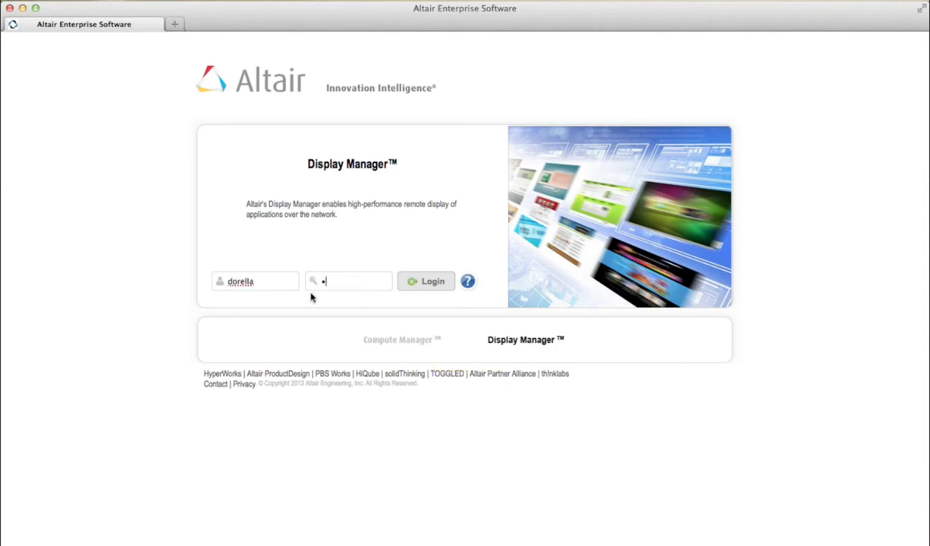
{"action": "type", "text": "password"}
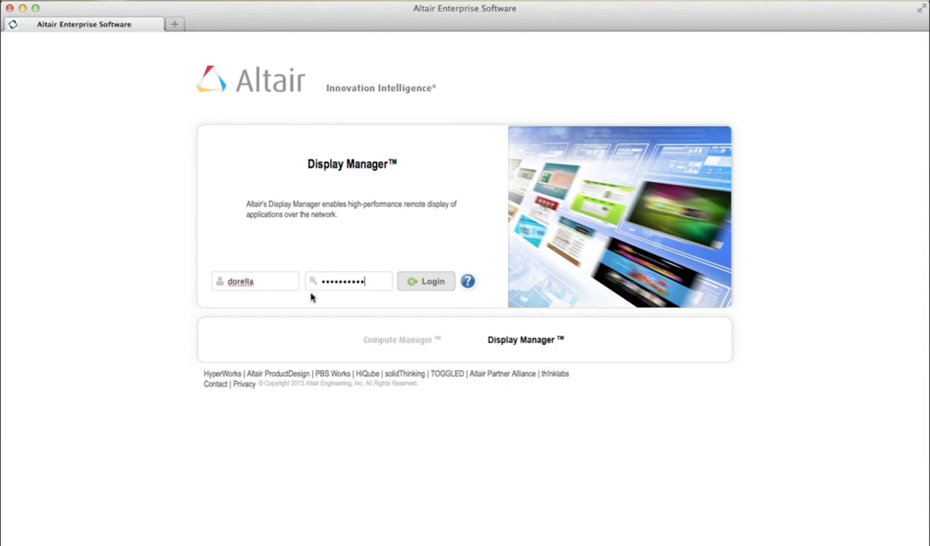
{"action": "mouse_move", "coordinate": [397, 341]}
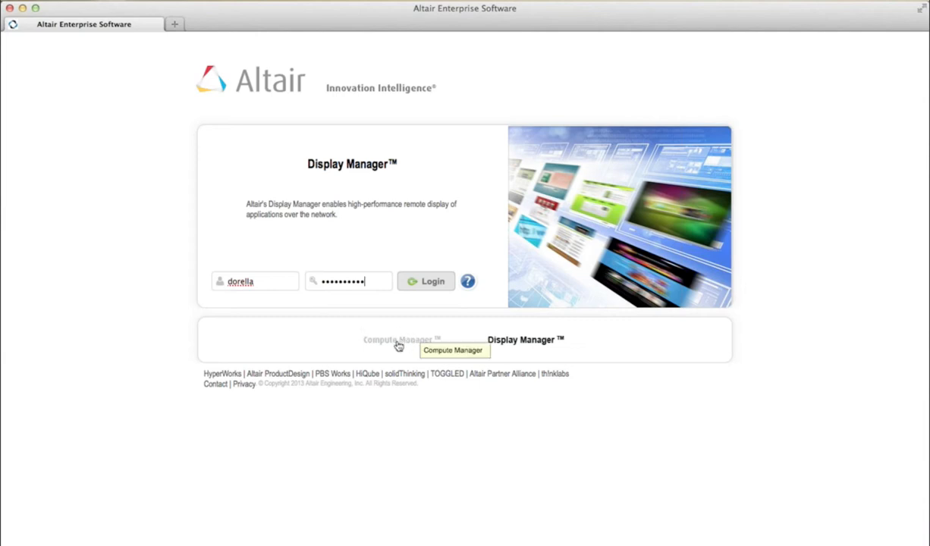
{"action": "mouse_move", "coordinate": [407, 311]}
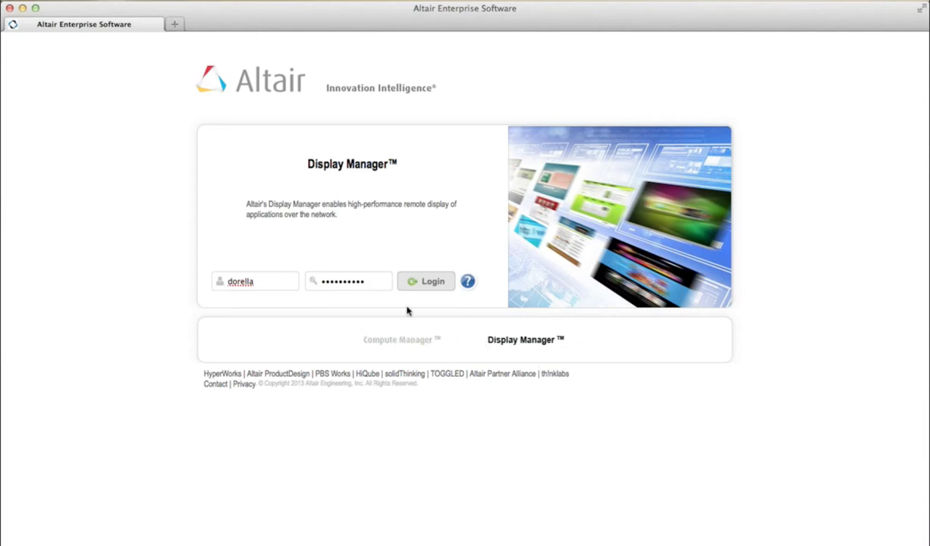
{"action": "mouse_move", "coordinate": [431, 309]}
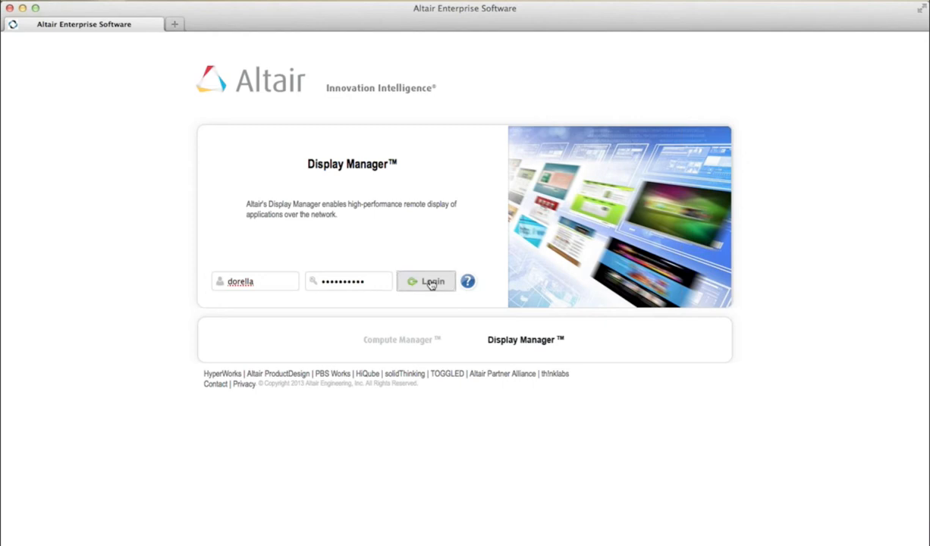
Log in as dorella and load the workspace listing available applications.
{"action": "left_click", "coordinate": [426, 282]}
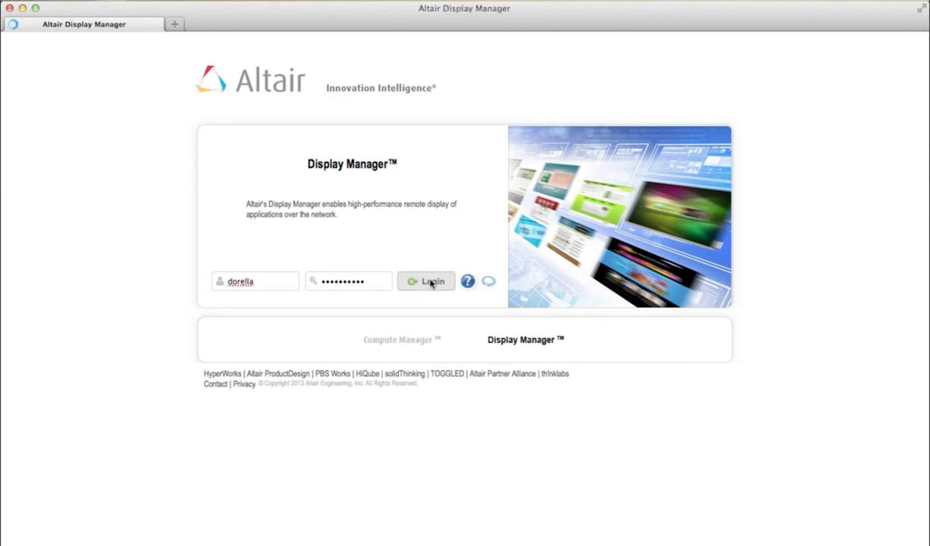
{"action": "left_click", "coordinate": [425, 282]}
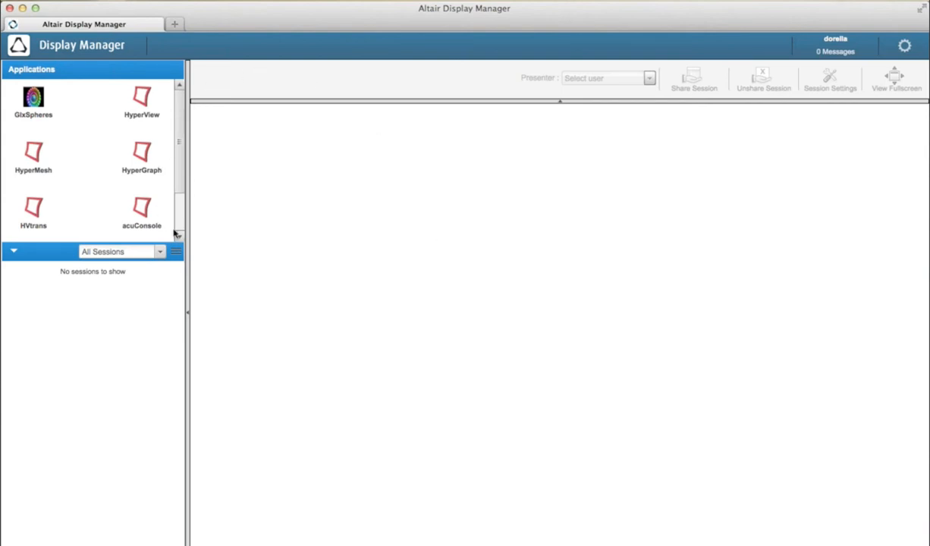
{"action": "mouse_move", "coordinate": [255, 322]}
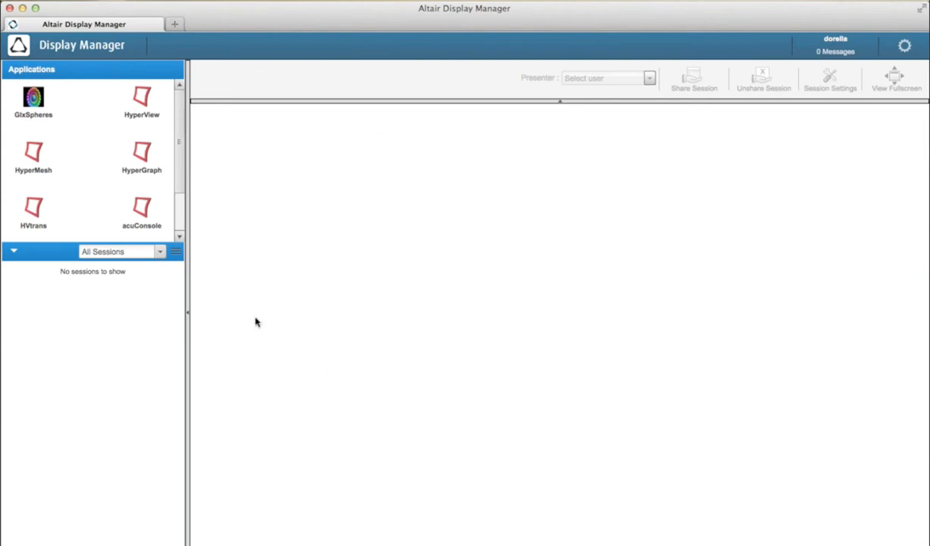
{"action": "mouse_move", "coordinate": [320, 304]}
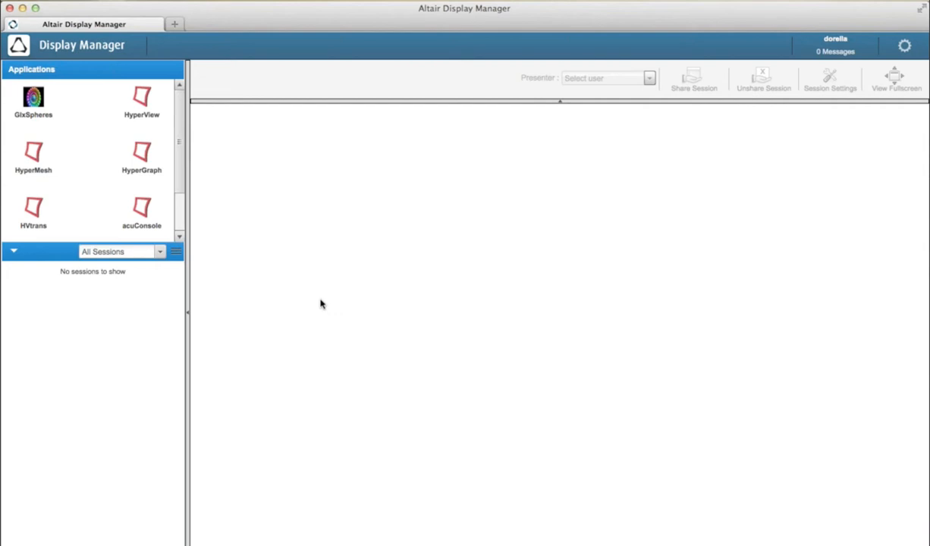
{"action": "mouse_move", "coordinate": [191, 134]}
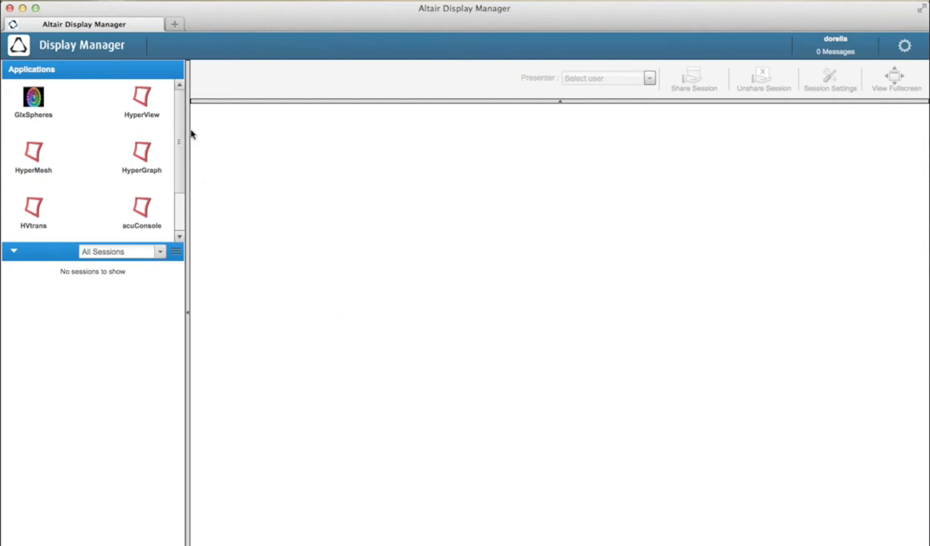
{"action": "mouse_move", "coordinate": [144, 205]}
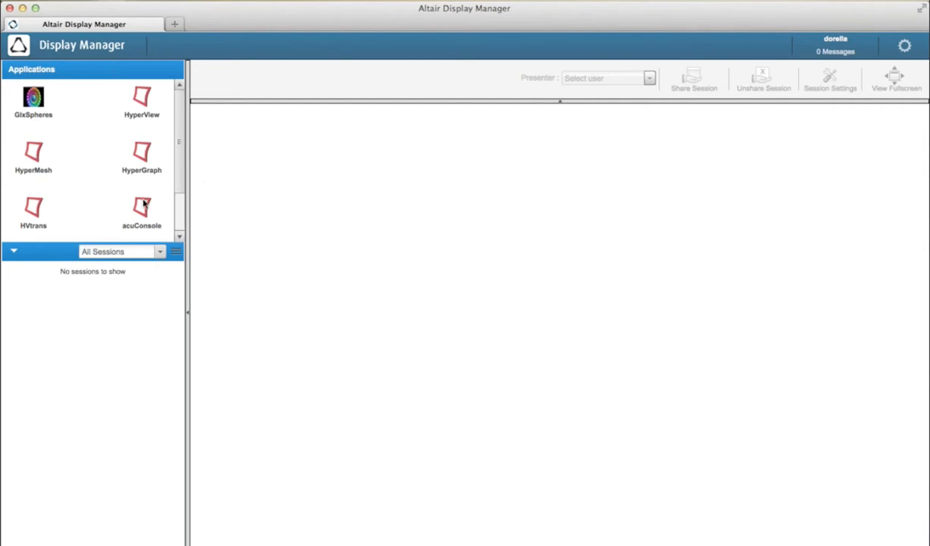
{"action": "mouse_move", "coordinate": [574, 104]}
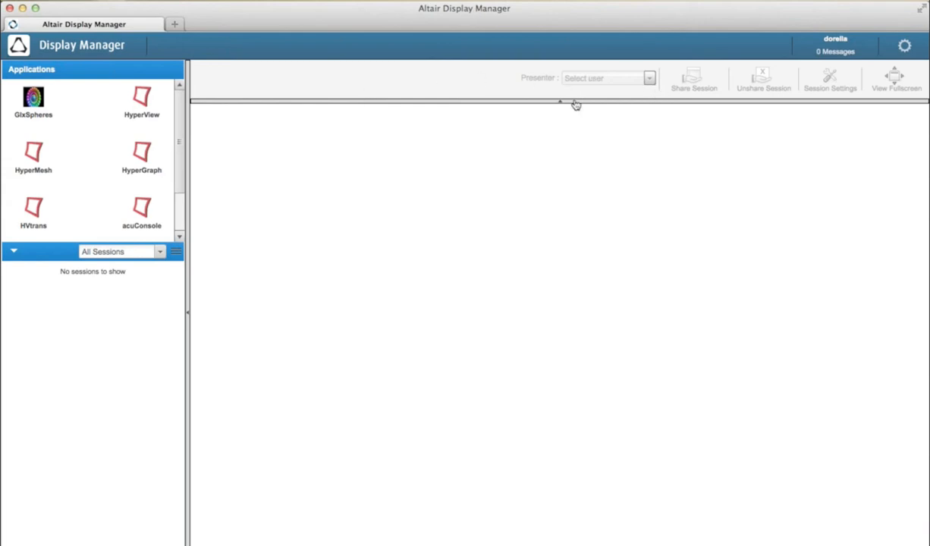
{"action": "mouse_move", "coordinate": [533, 121]}
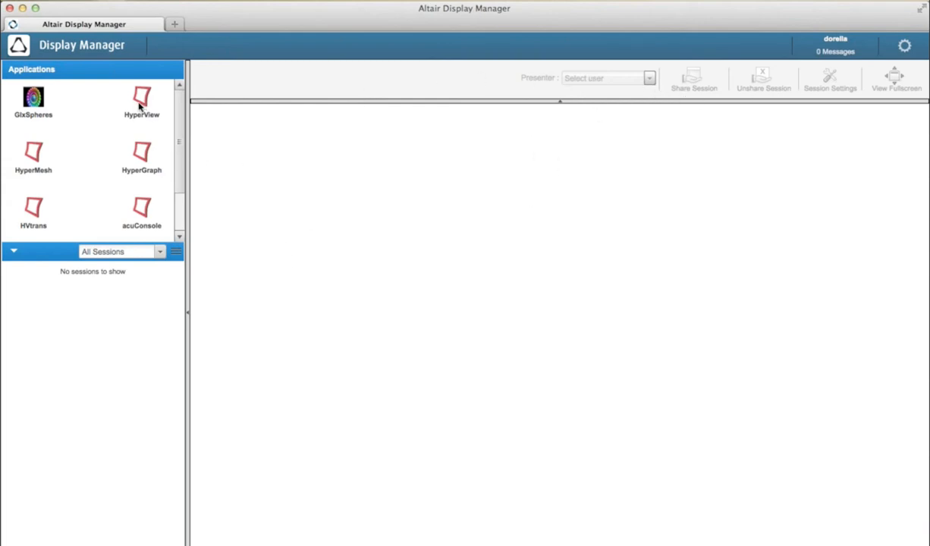
Launch a HyperView session, accepting the risk of running the unsigned app.
{"action": "left_click", "coordinate": [141, 103]}
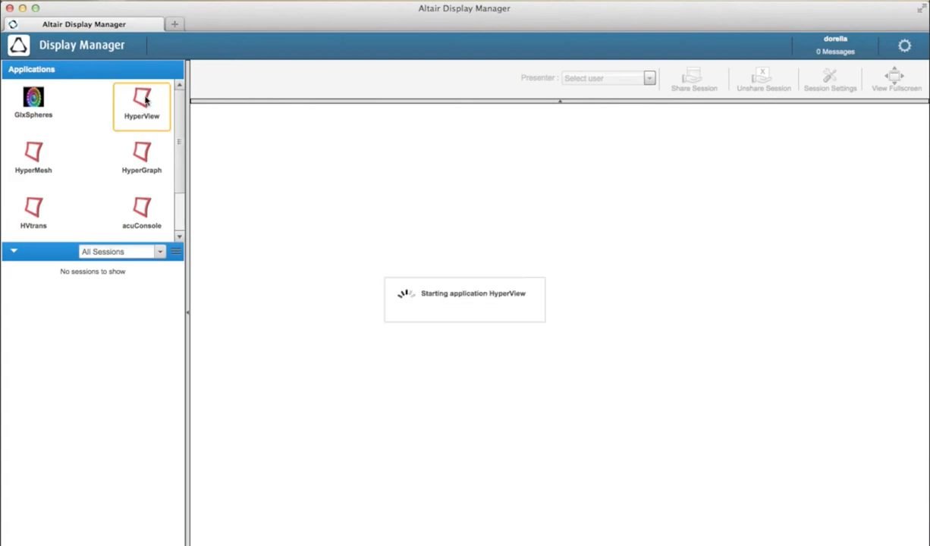
{"action": "mouse_move", "coordinate": [357, 326]}
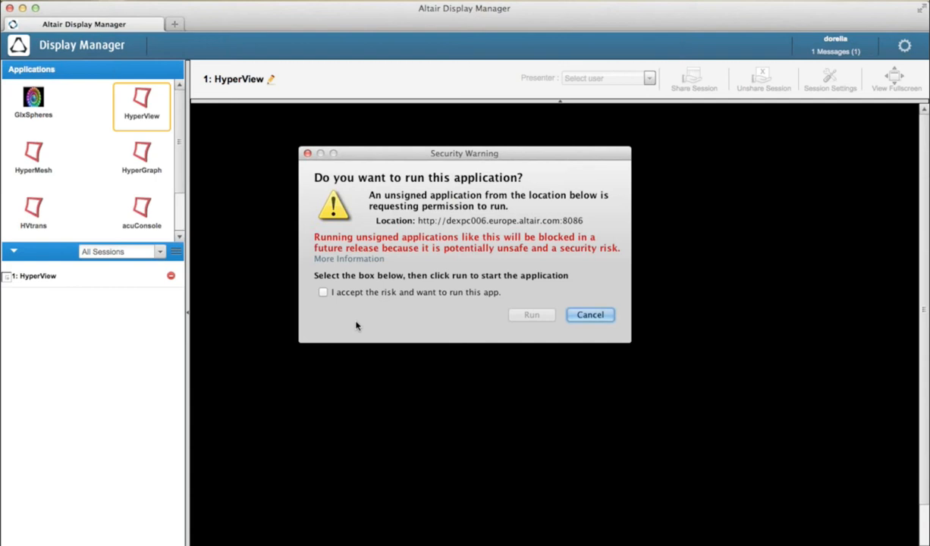
{"action": "mouse_move", "coordinate": [564, 270]}
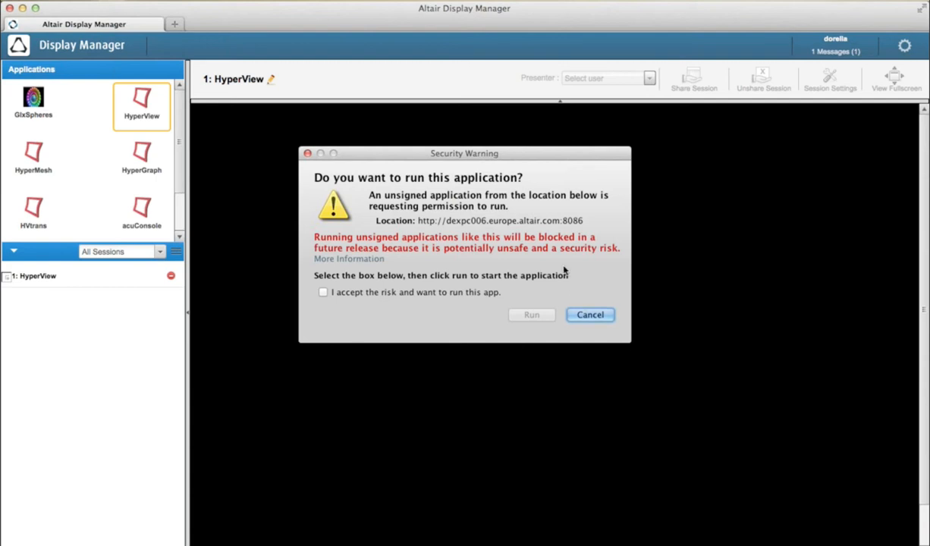
{"action": "left_click", "coordinate": [323, 292]}
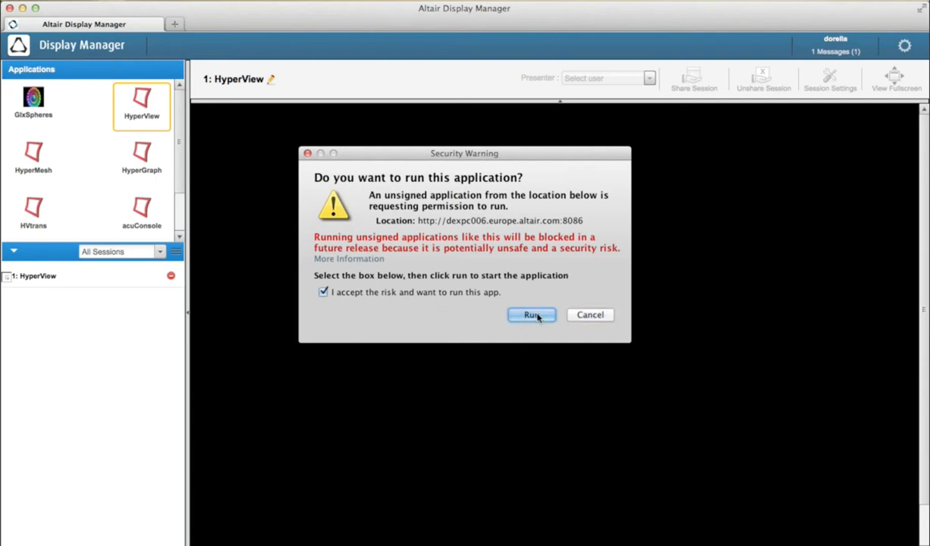
{"action": "left_click", "coordinate": [531, 315]}
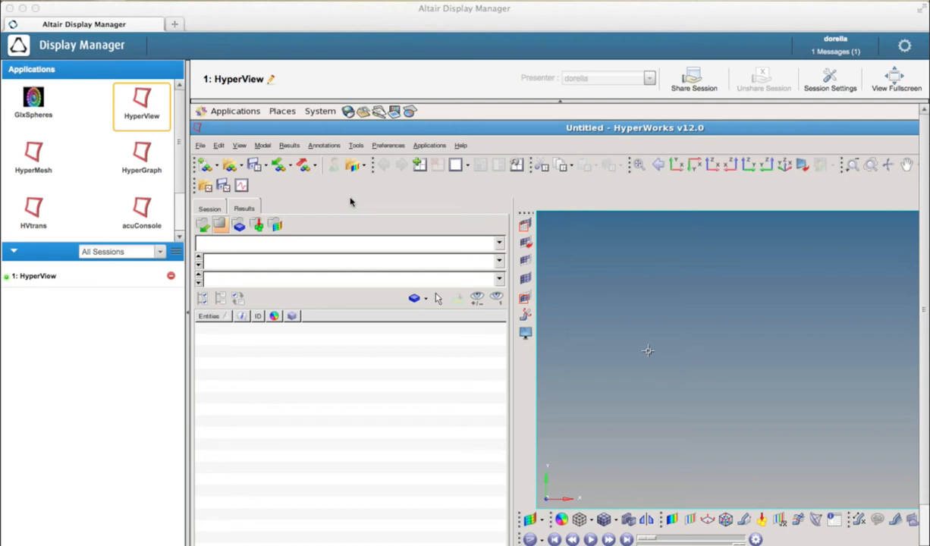
{"action": "mouse_move", "coordinate": [506, 400]}
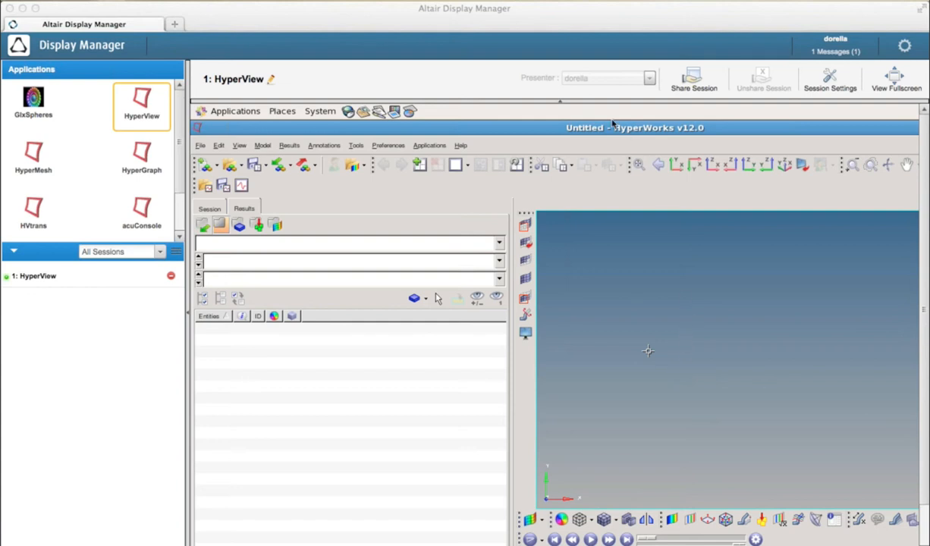
{"action": "mouse_move", "coordinate": [659, 357]}
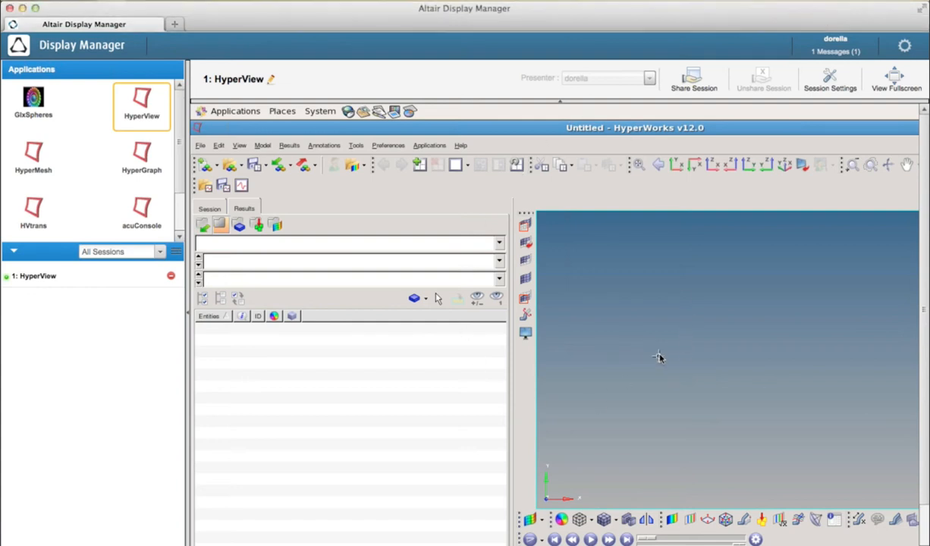
{"action": "mouse_move", "coordinate": [611, 318]}
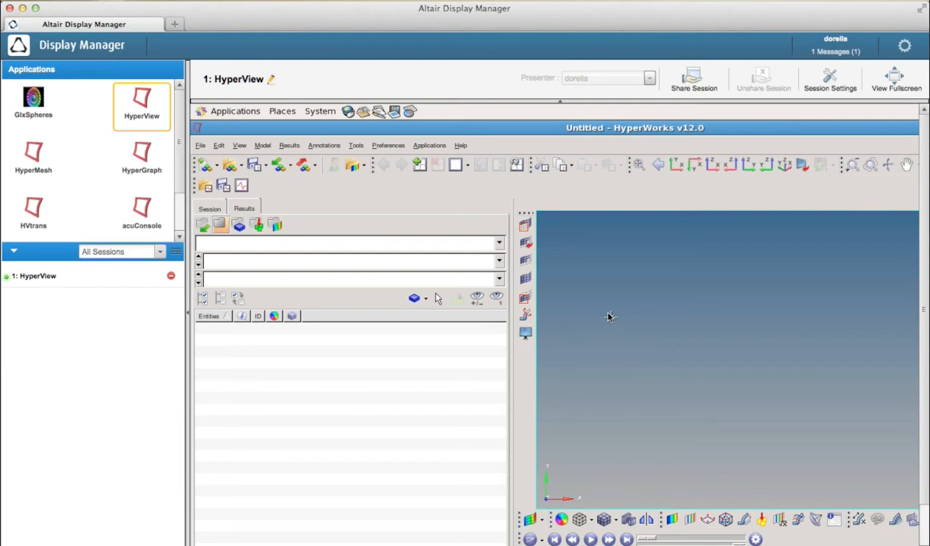
{"action": "mouse_move", "coordinate": [403, 301]}
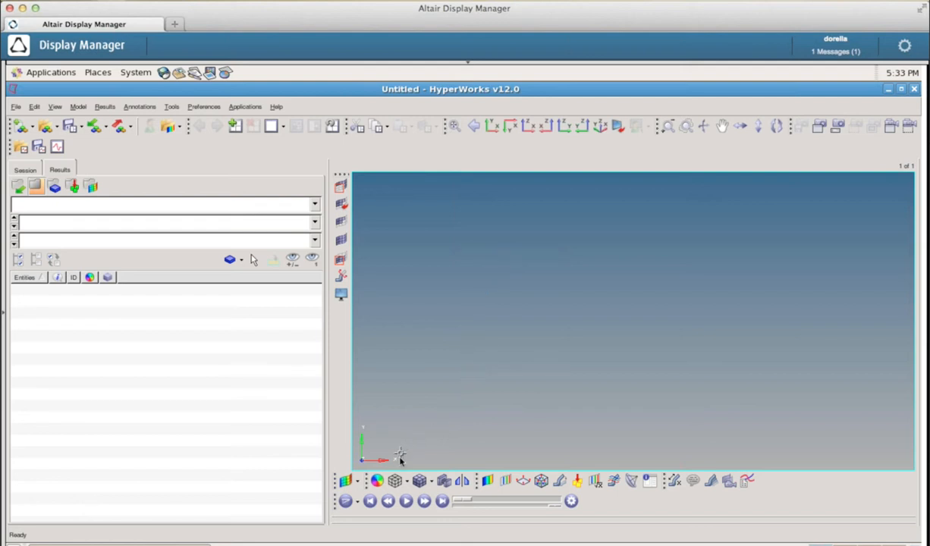
{"action": "mouse_move", "coordinate": [54, 107]}
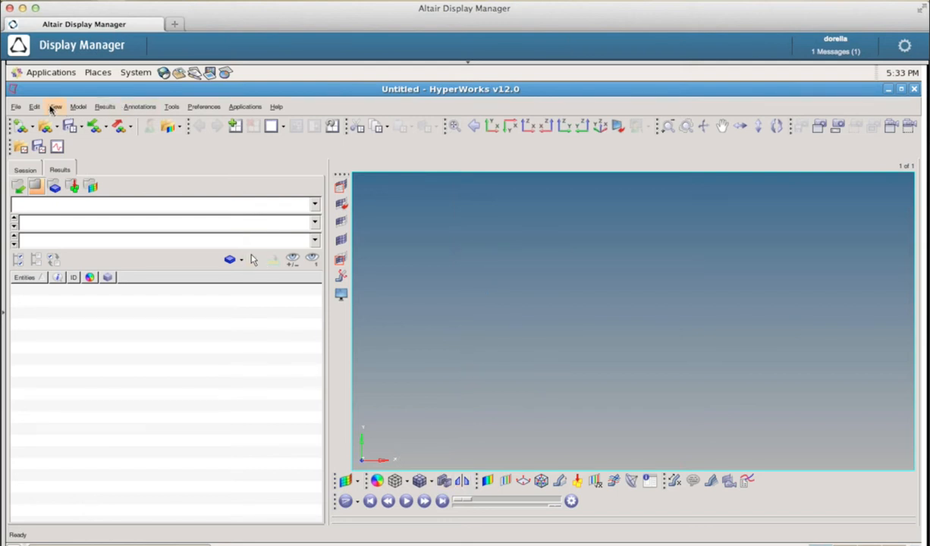
Open the Load model and results panel and browse for a model file.
{"action": "left_click", "coordinate": [55, 106]}
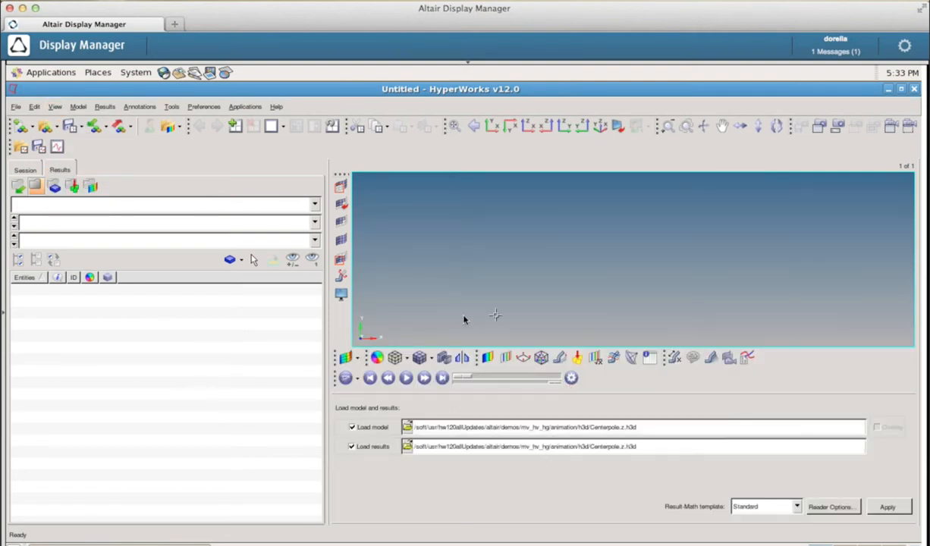
{"action": "mouse_move", "coordinate": [451, 342]}
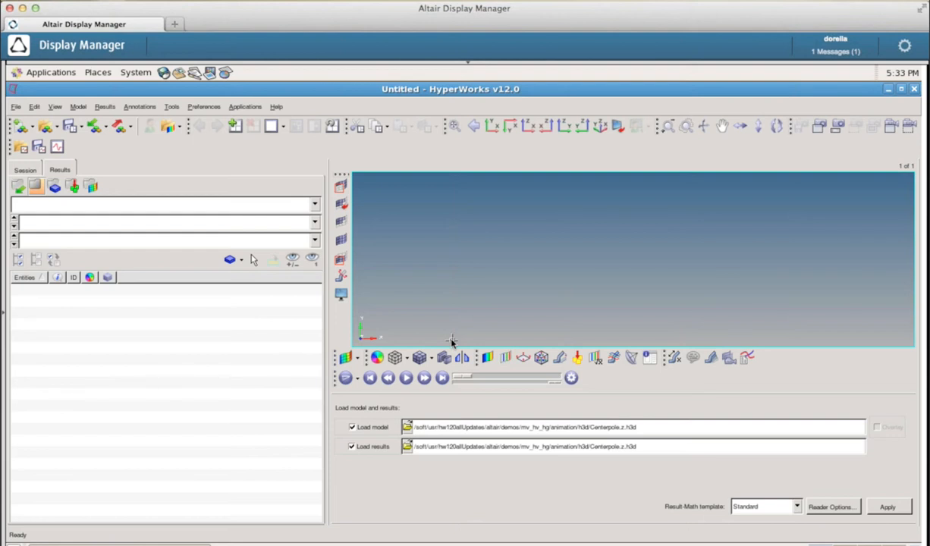
{"action": "mouse_move", "coordinate": [506, 301]}
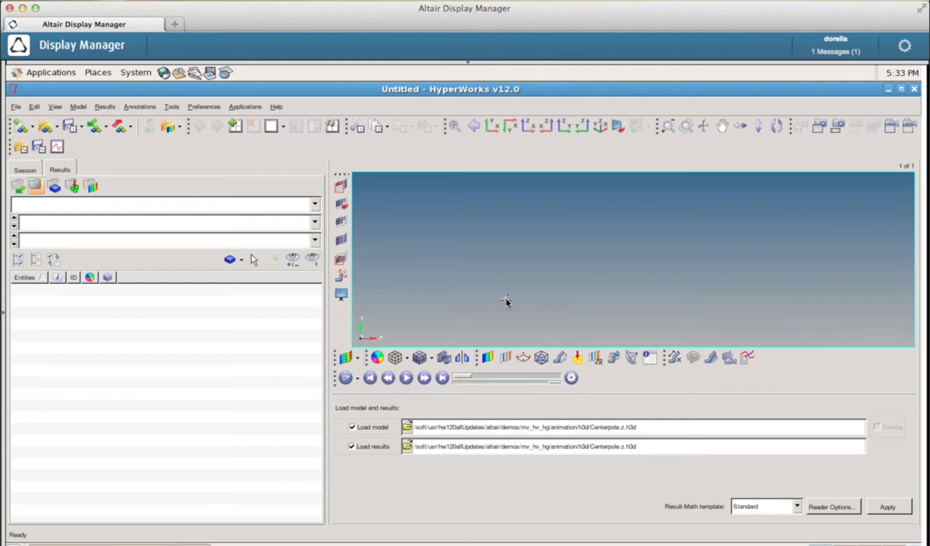
{"action": "mouse_move", "coordinate": [614, 349]}
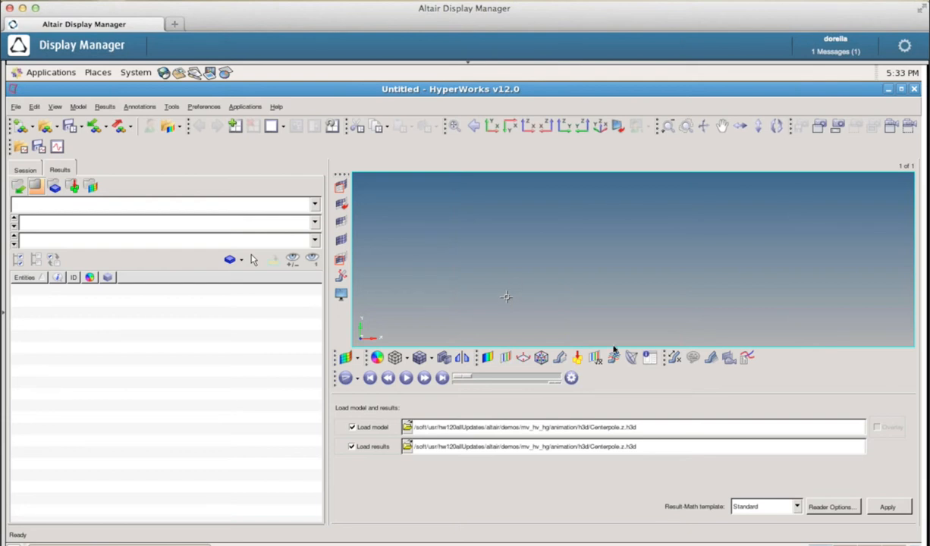
{"action": "mouse_move", "coordinate": [642, 397]}
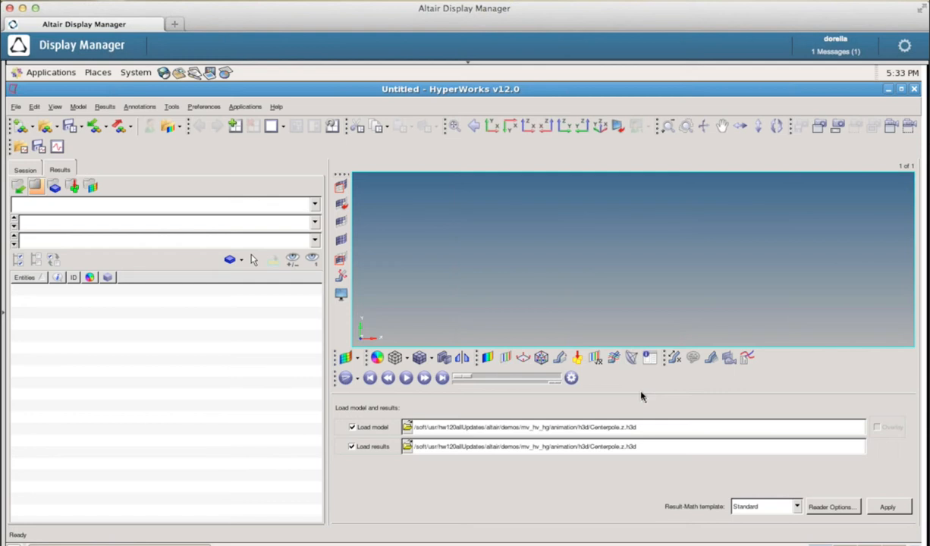
{"action": "mouse_move", "coordinate": [719, 426]}
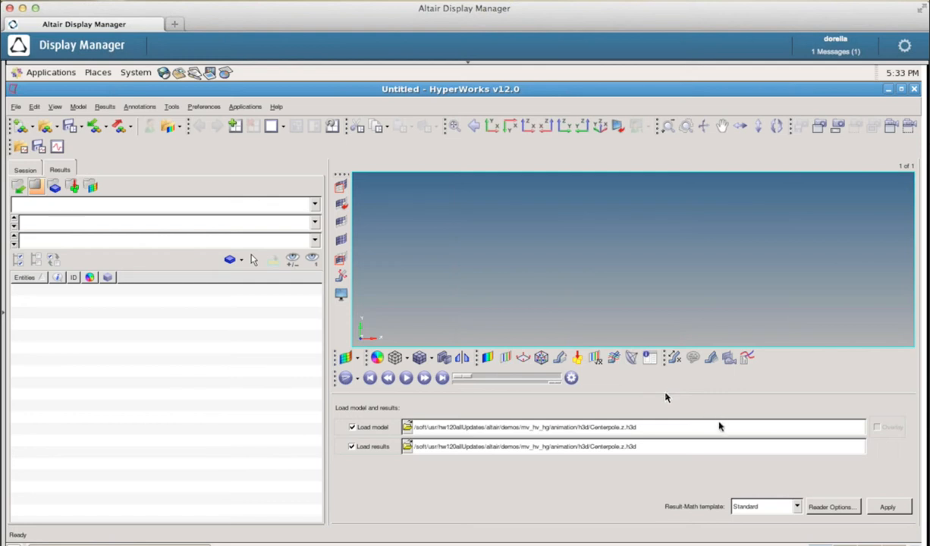
{"action": "mouse_move", "coordinate": [682, 422]}
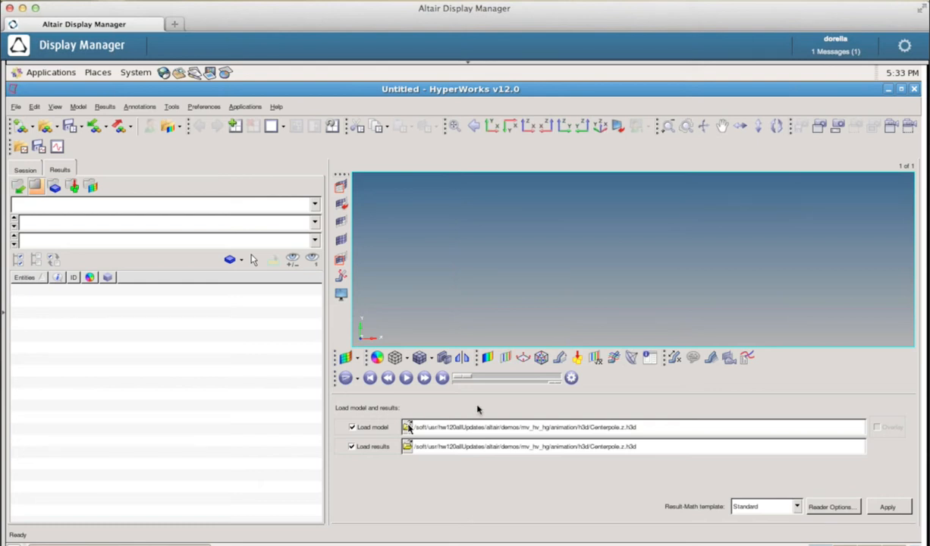
{"action": "left_click", "coordinate": [408, 426]}
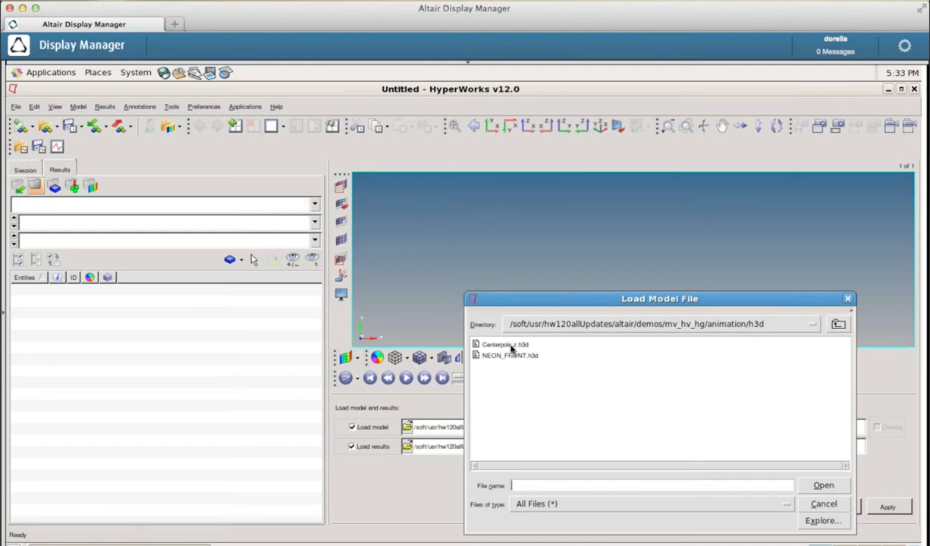
Pick Centerpole.z.h3d in the Load Model File dialog.
{"action": "left_click", "coordinate": [505, 344]}
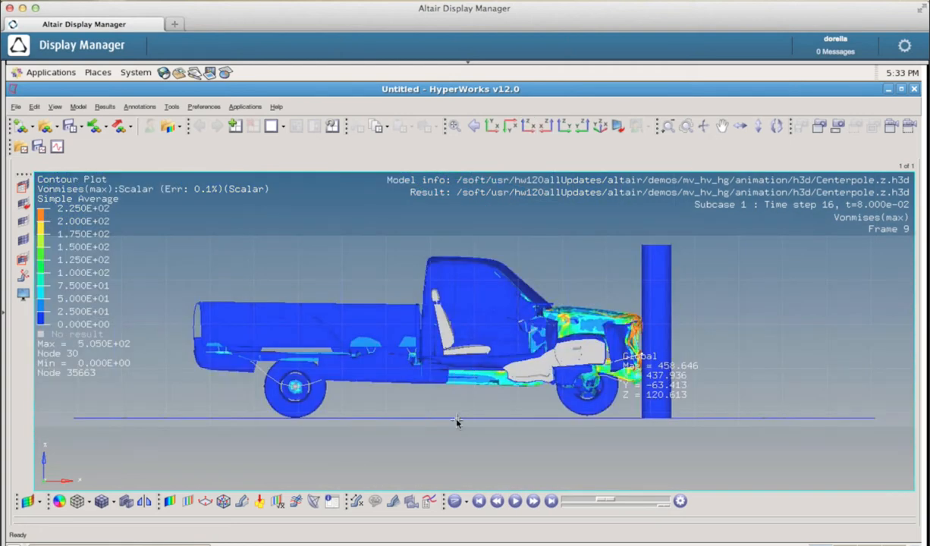
{"action": "mouse_move", "coordinate": [476, 439]}
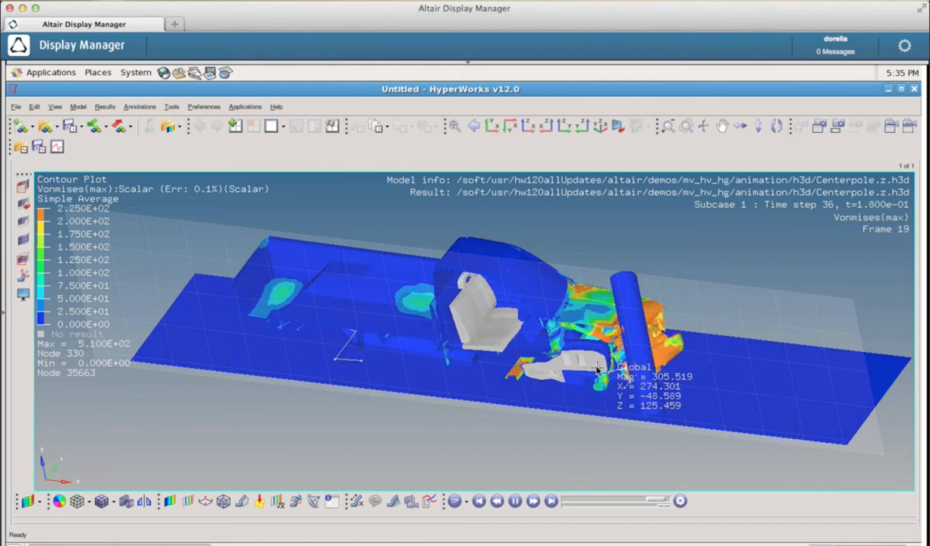
Apply the Centerpole results, play the von Mises crash animation, and confirm session settings.
{"action": "left_click", "coordinate": [584, 501]}
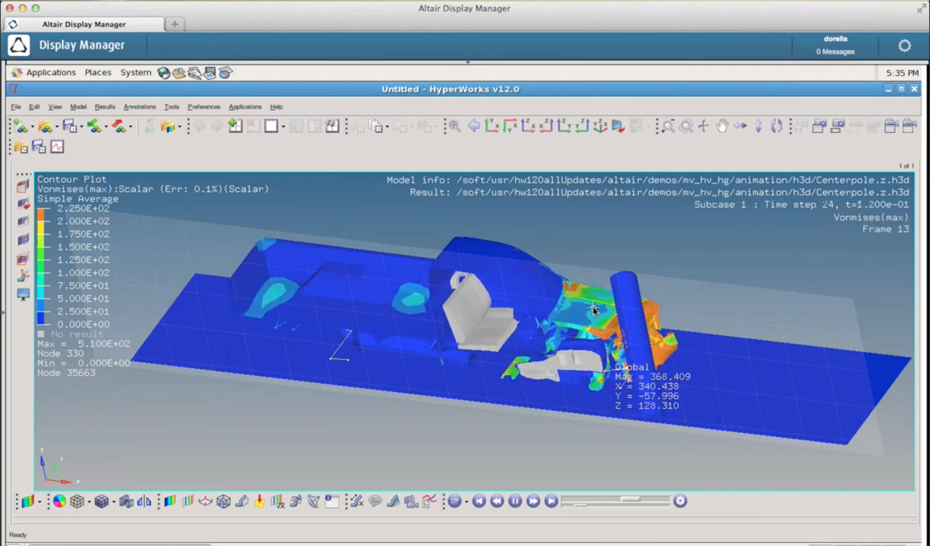
{"action": "left_click", "coordinate": [495, 500]}
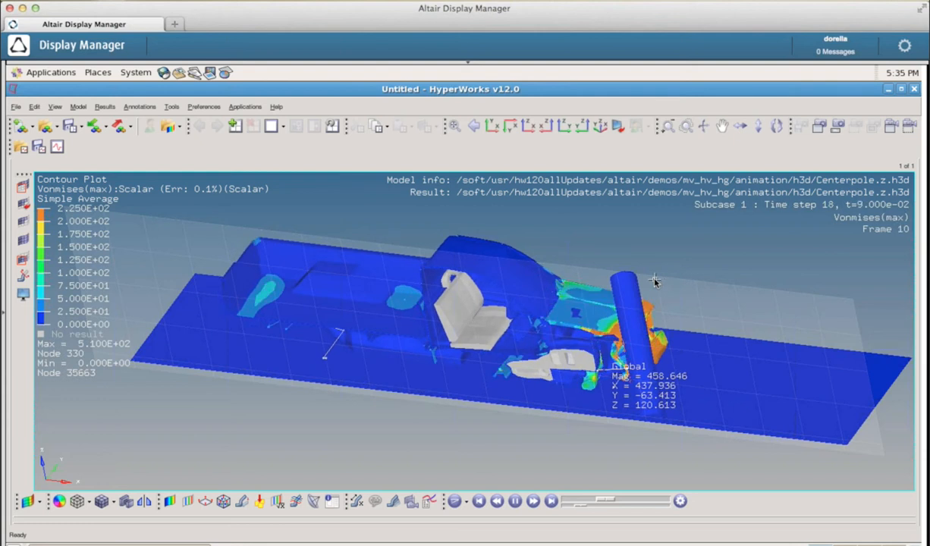
{"action": "left_click", "coordinate": [532, 501]}
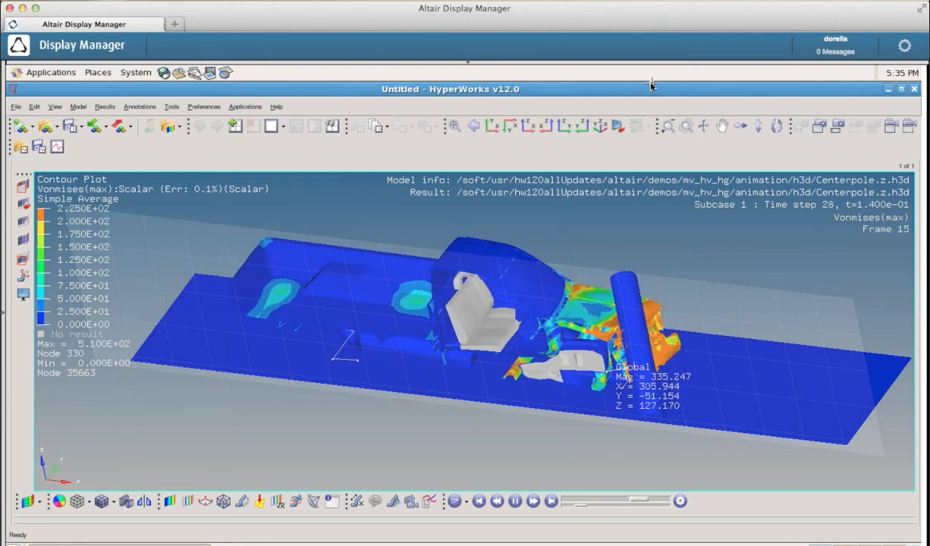
{"action": "left_click", "coordinate": [532, 501]}
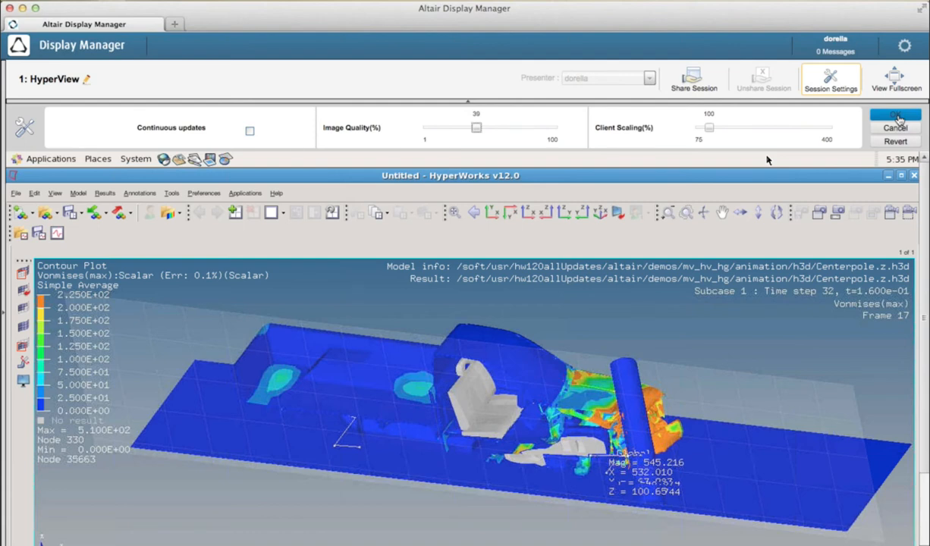
{"action": "left_click", "coordinate": [895, 116]}
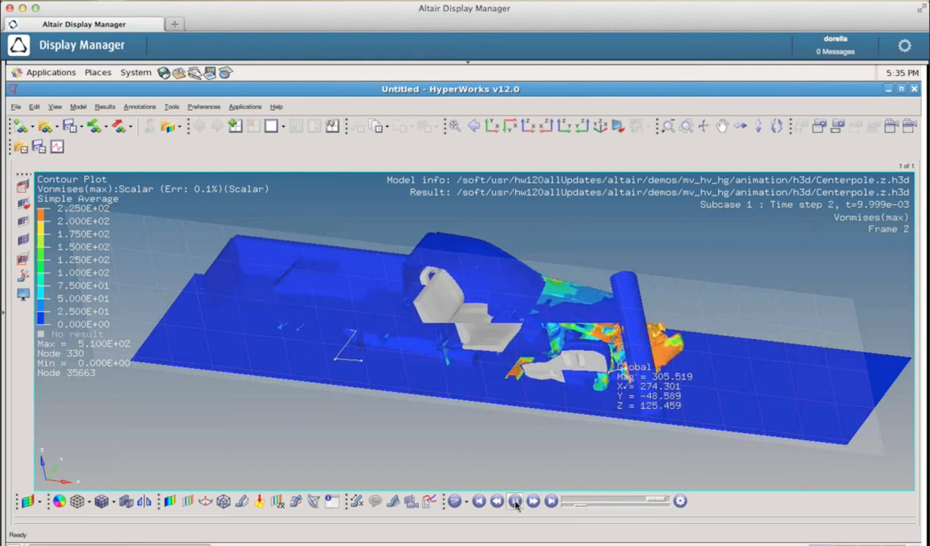
{"action": "left_click", "coordinate": [532, 501]}
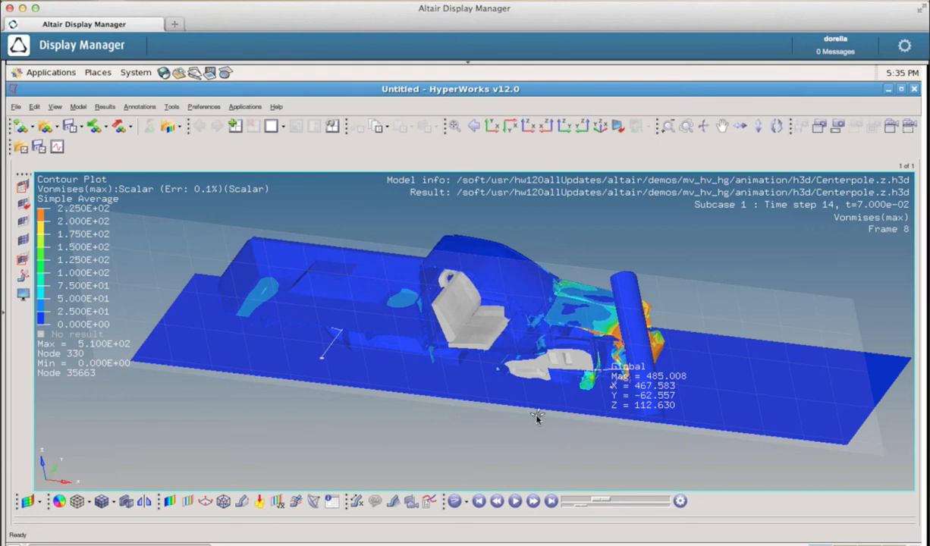
{"action": "mouse_move", "coordinate": [546, 395]}
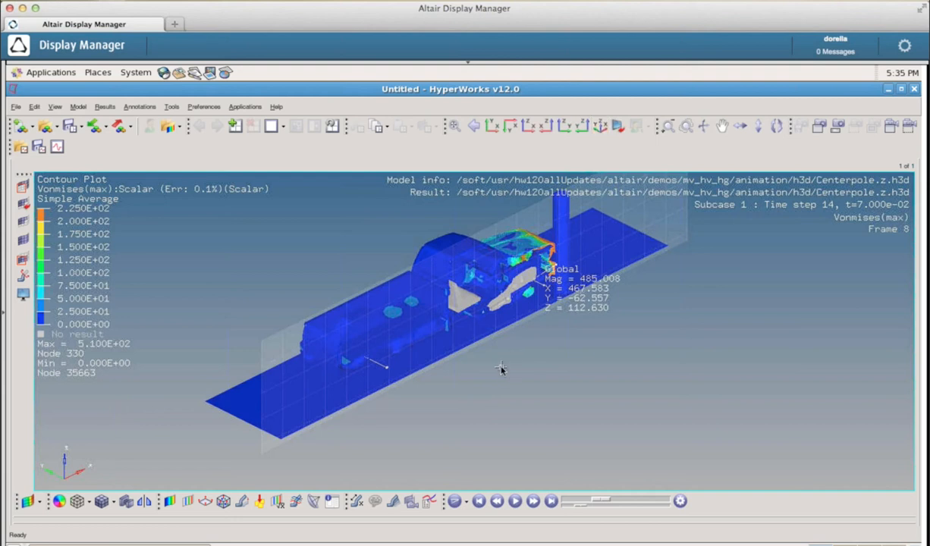
{"action": "mouse_move", "coordinate": [555, 394]}
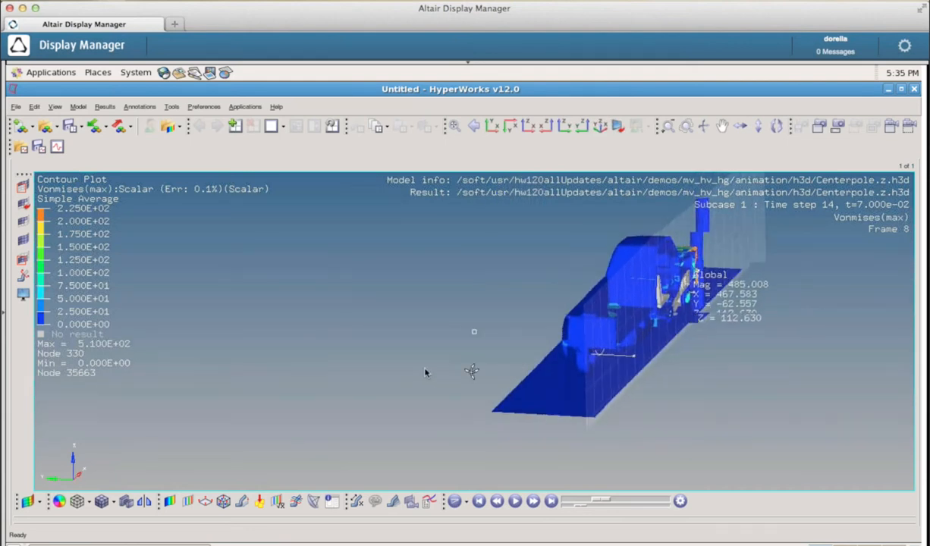
{"action": "left_click", "coordinate": [692, 79]}
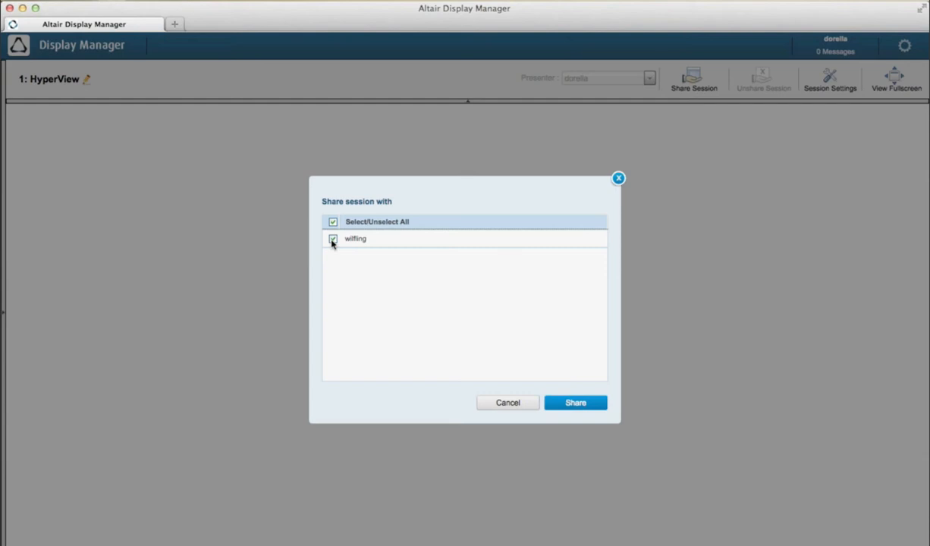
{"action": "left_click", "coordinate": [575, 402]}
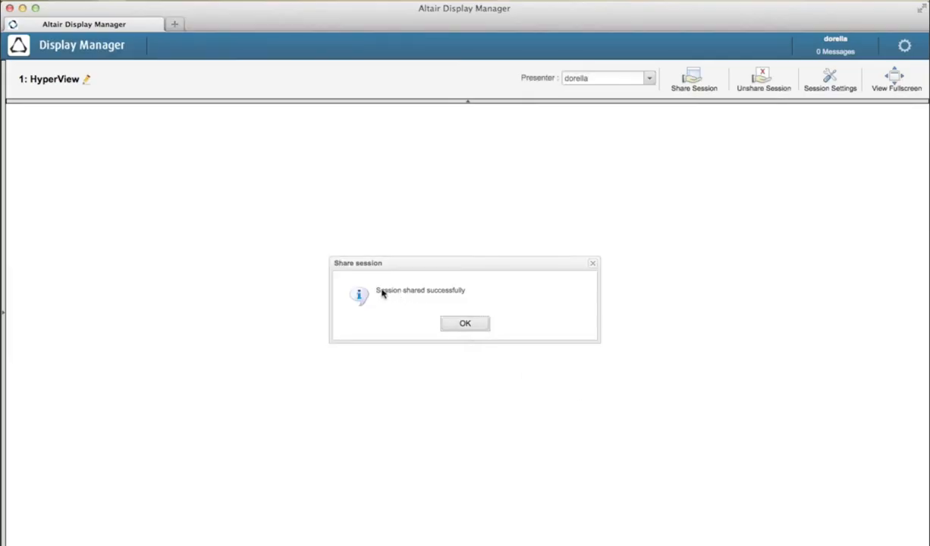
{"action": "left_click", "coordinate": [464, 323]}
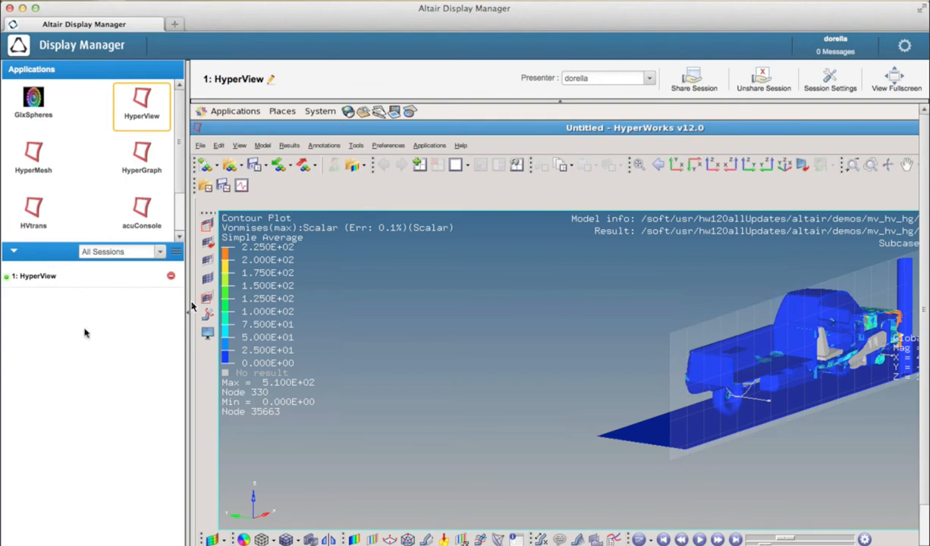
{"action": "mouse_move", "coordinate": [446, 463]}
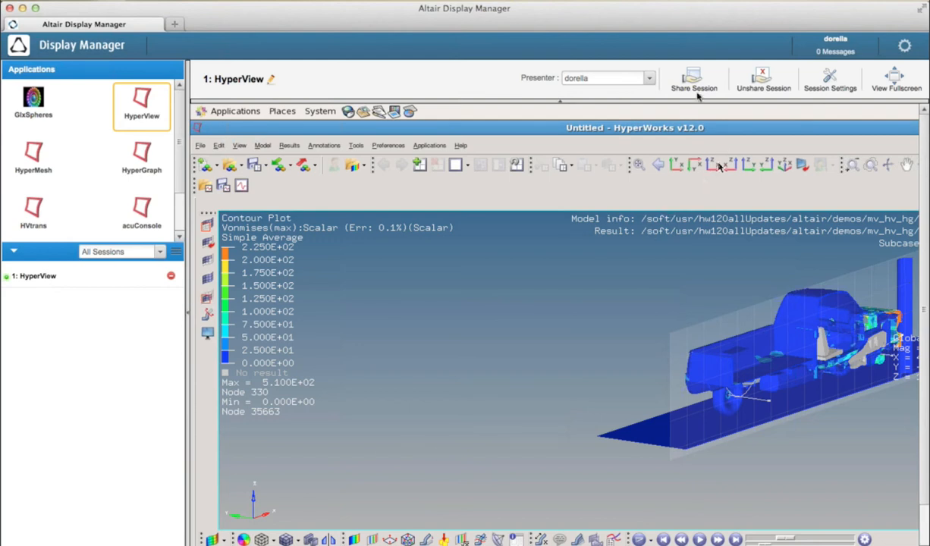
{"action": "left_click", "coordinate": [649, 78]}
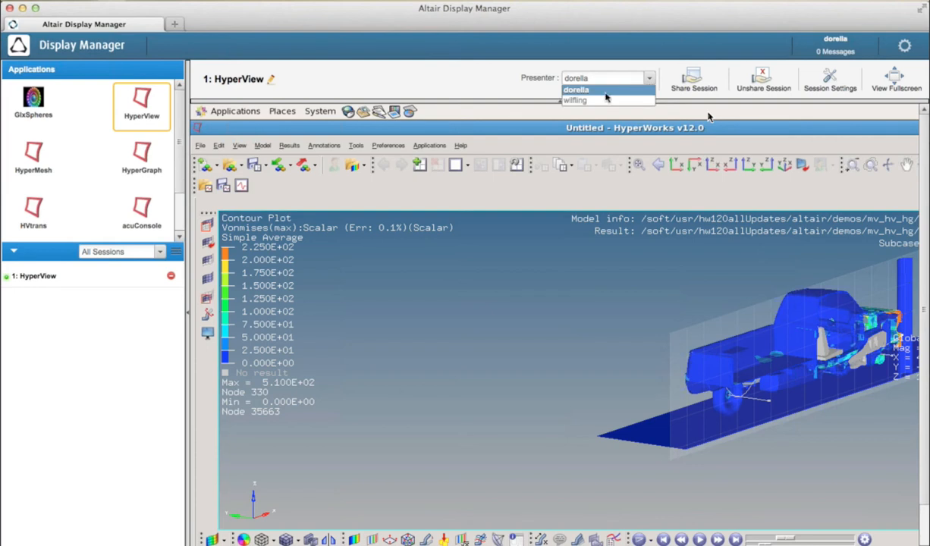
{"action": "mouse_move", "coordinate": [580, 100]}
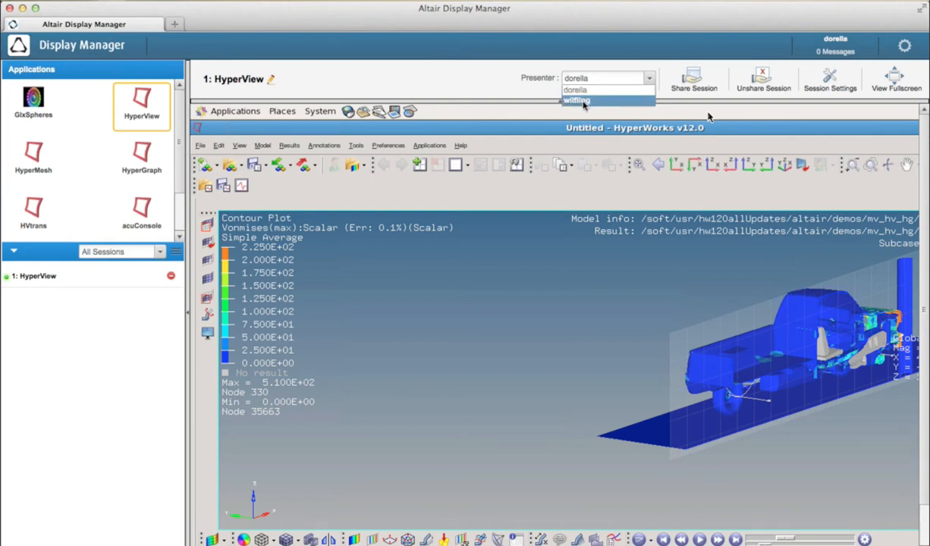
{"action": "left_click", "coordinate": [576, 100]}
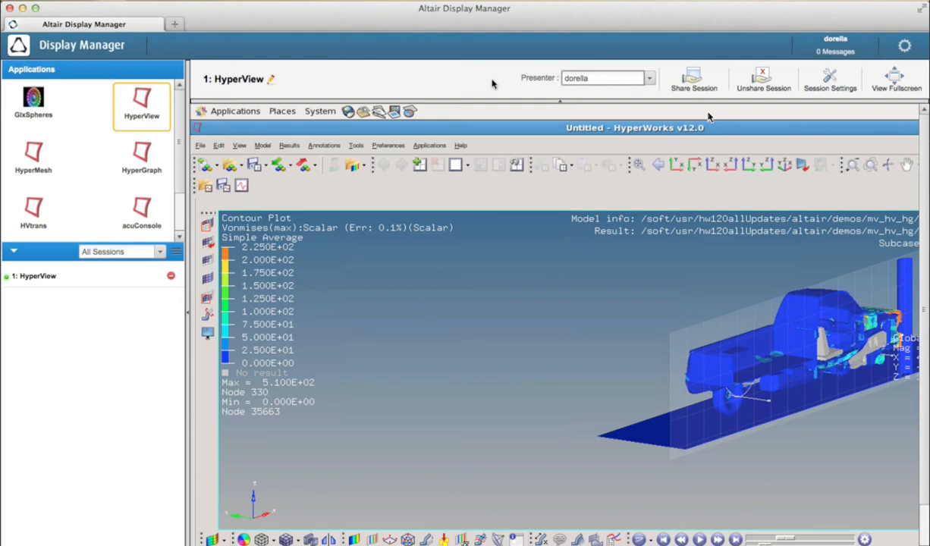
{"action": "mouse_move", "coordinate": [552, 298]}
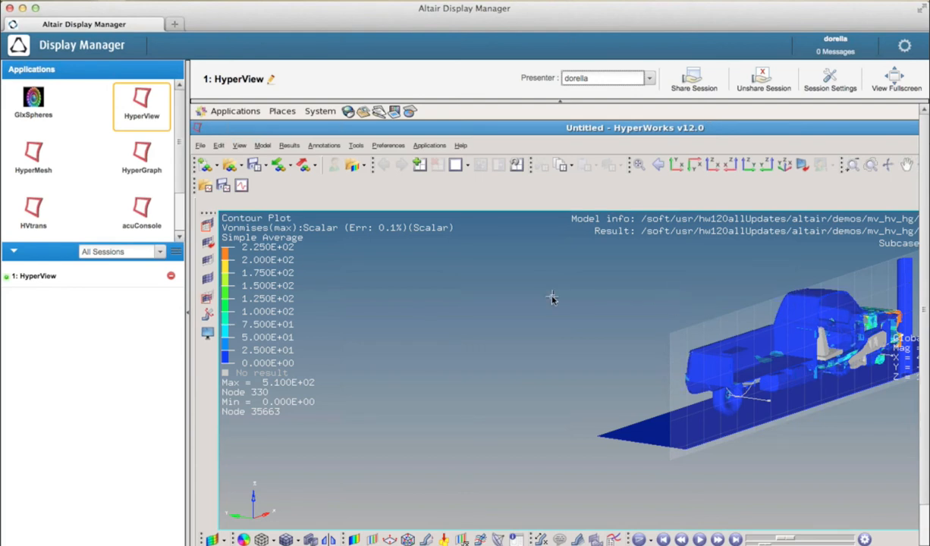
{"action": "mouse_move", "coordinate": [572, 322]}
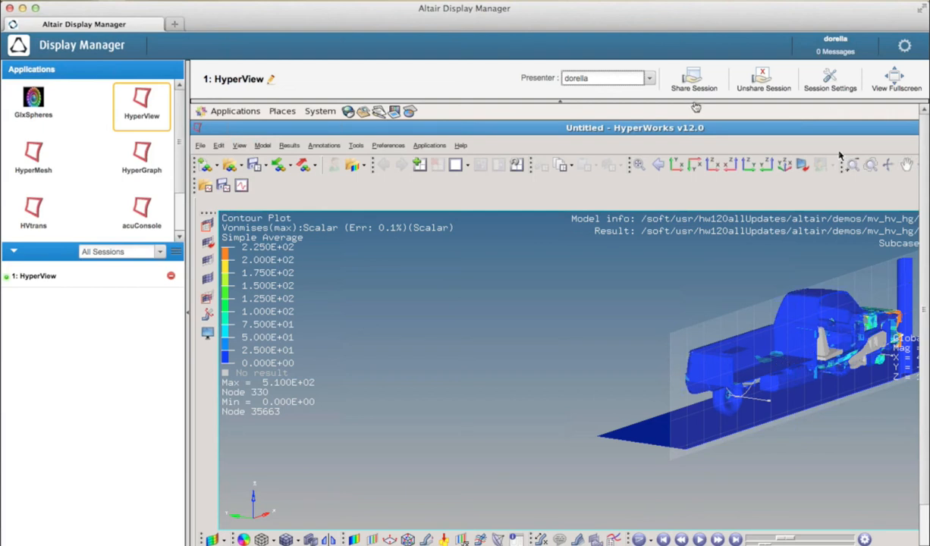
Unshare the session from the user after dismissing an empty-user-list error.
{"action": "left_click", "coordinate": [762, 78]}
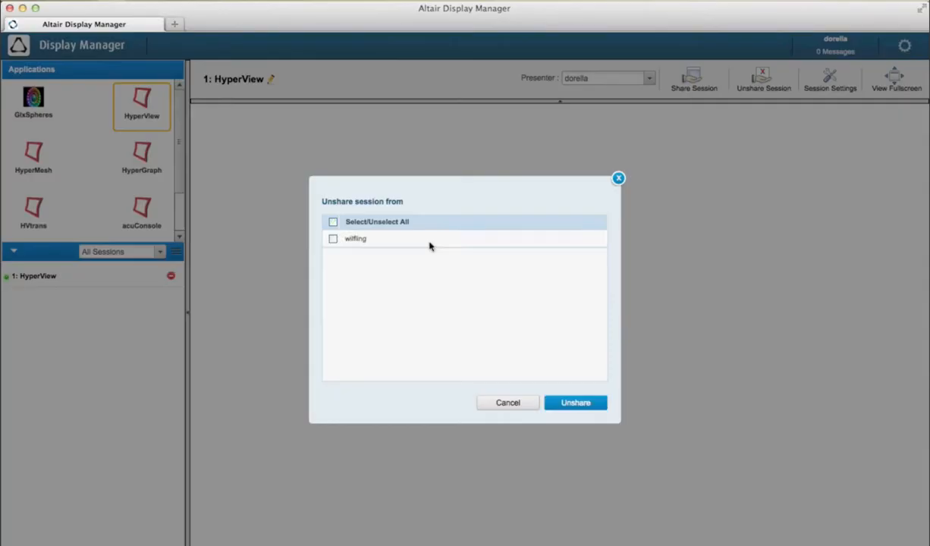
{"action": "left_click", "coordinate": [575, 402]}
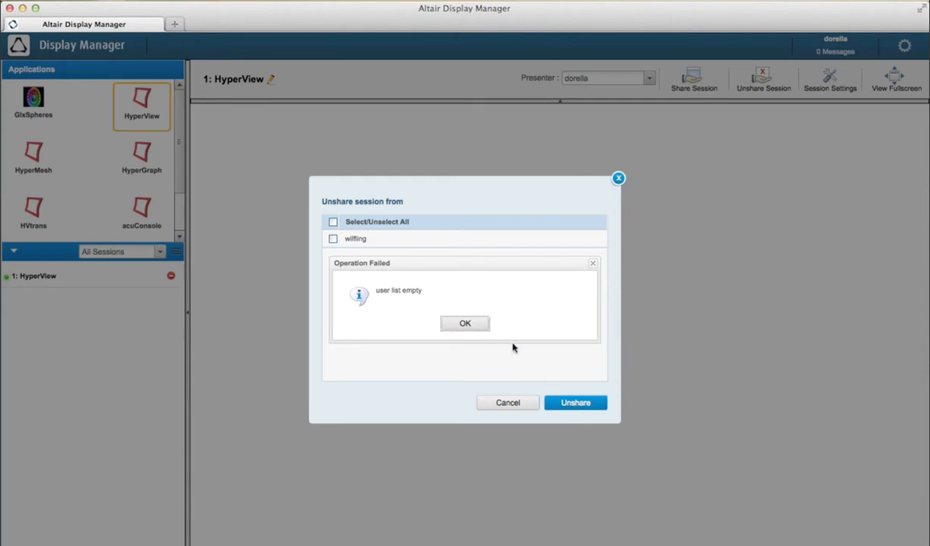
{"action": "left_click", "coordinate": [464, 323]}
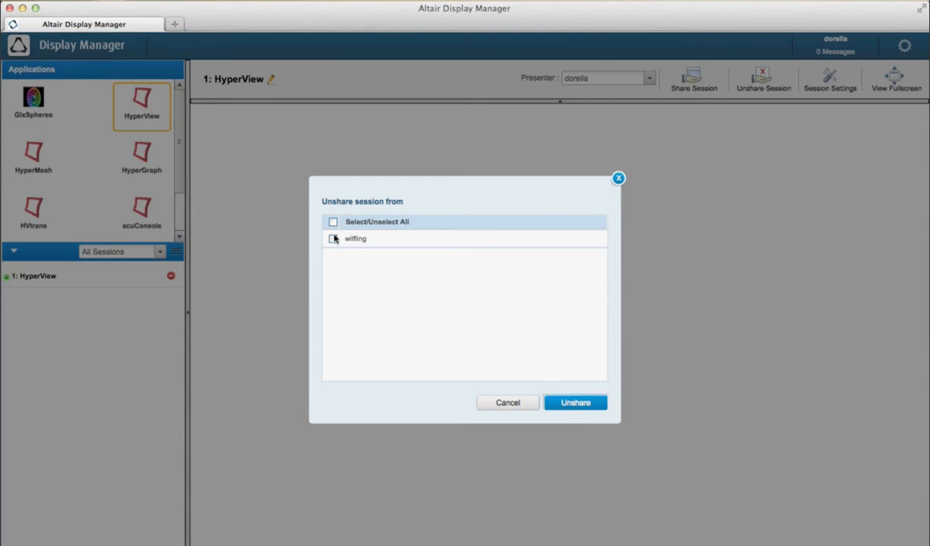
{"action": "left_click", "coordinate": [575, 402]}
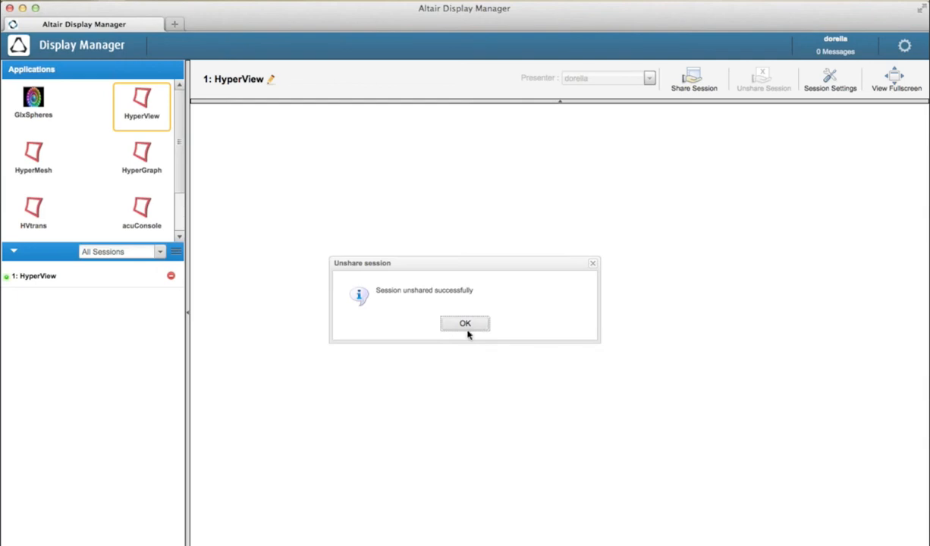
{"action": "left_click", "coordinate": [464, 323]}
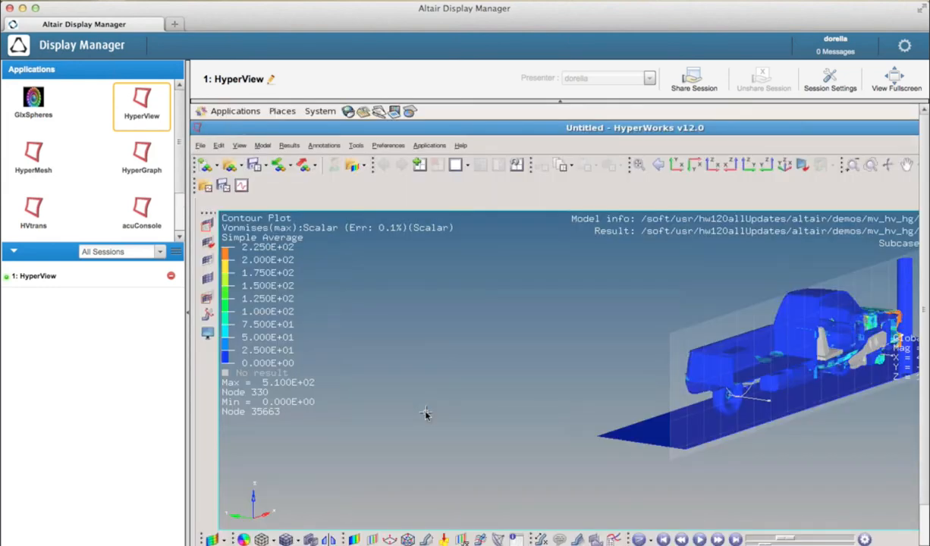
{"action": "mouse_move", "coordinate": [650, 451]}
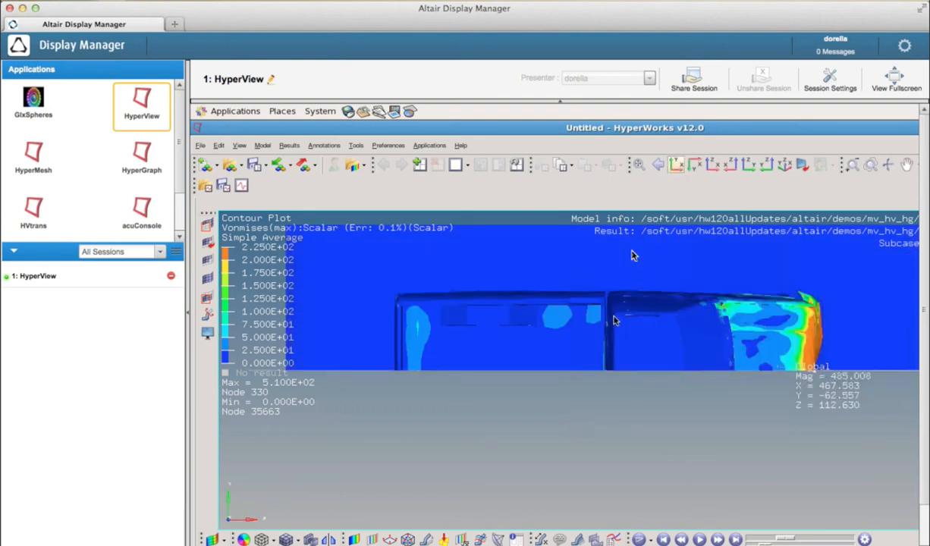
{"action": "mouse_move", "coordinate": [599, 428]}
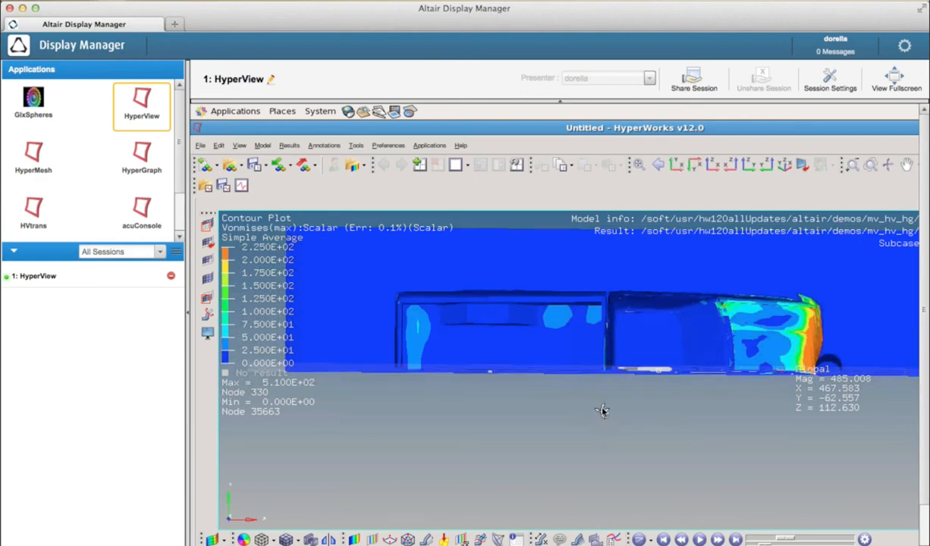
Drag in the viewport to reposition the truck's side view.
{"action": "left_click_drag", "start_coordinate": [603, 410], "coordinate": [615, 360]}
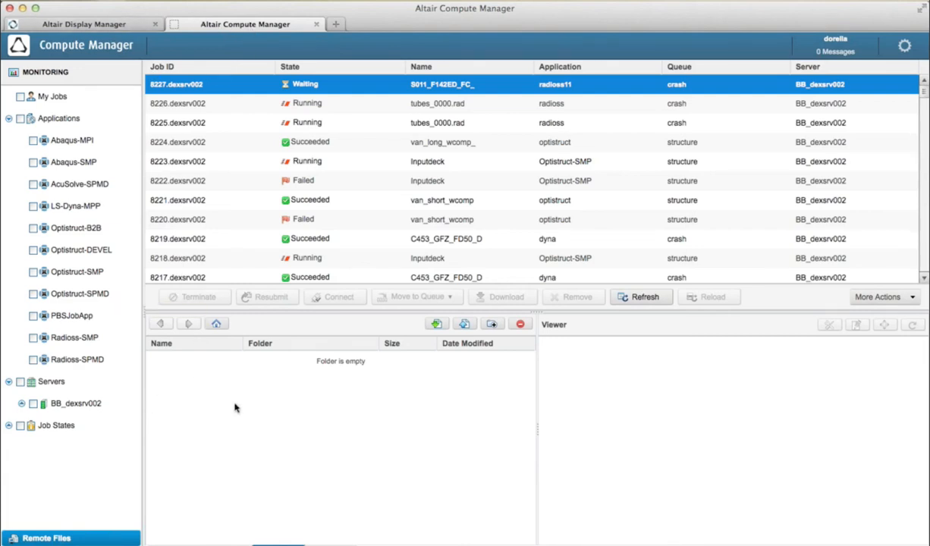
{"action": "mouse_move", "coordinate": [235, 408]}
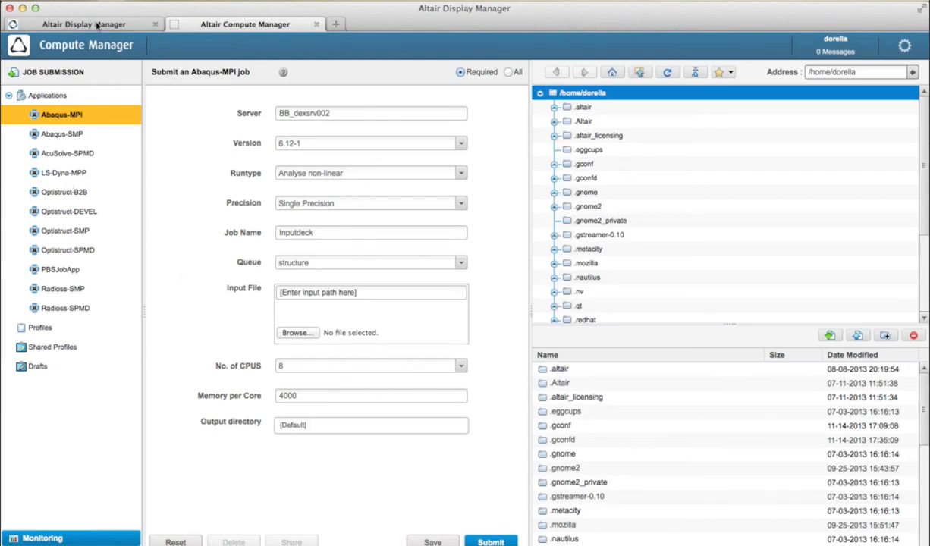
Return from Compute Manager to the Display Manager HyperView session.
{"action": "left_click", "coordinate": [83, 23]}
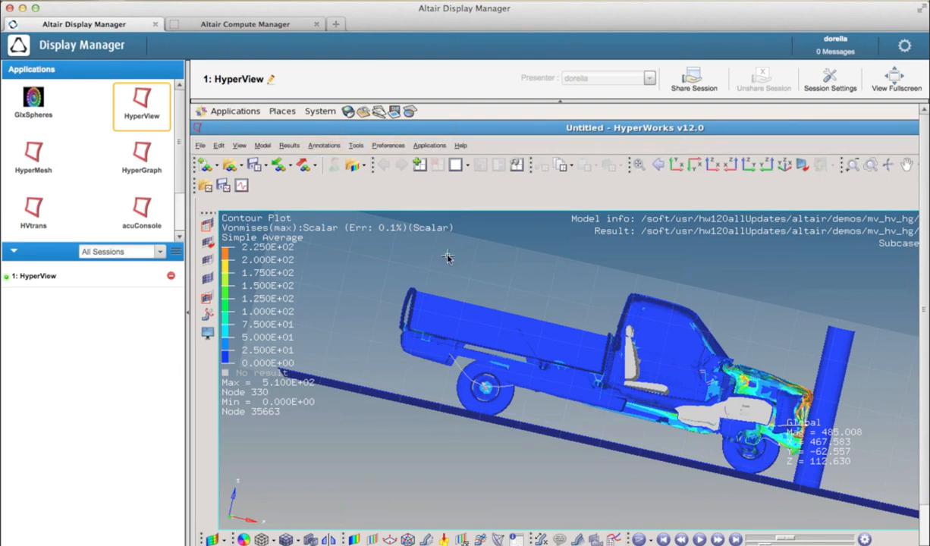
{"action": "mouse_move", "coordinate": [522, 319]}
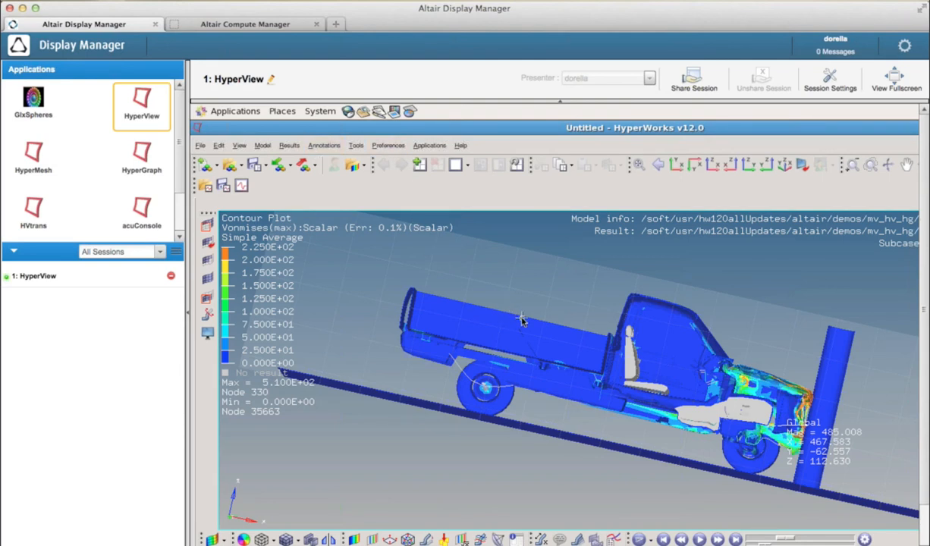
{"action": "mouse_move", "coordinate": [504, 368]}
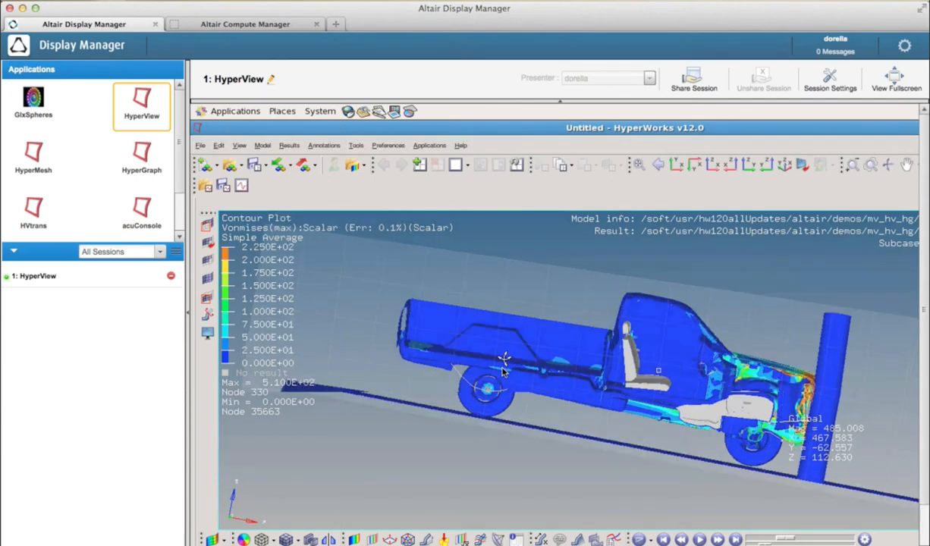
Orbit the truck crash model to a low, level side view showing the pole.
{"action": "left_click_drag", "start_coordinate": [504, 358], "coordinate": [501, 383]}
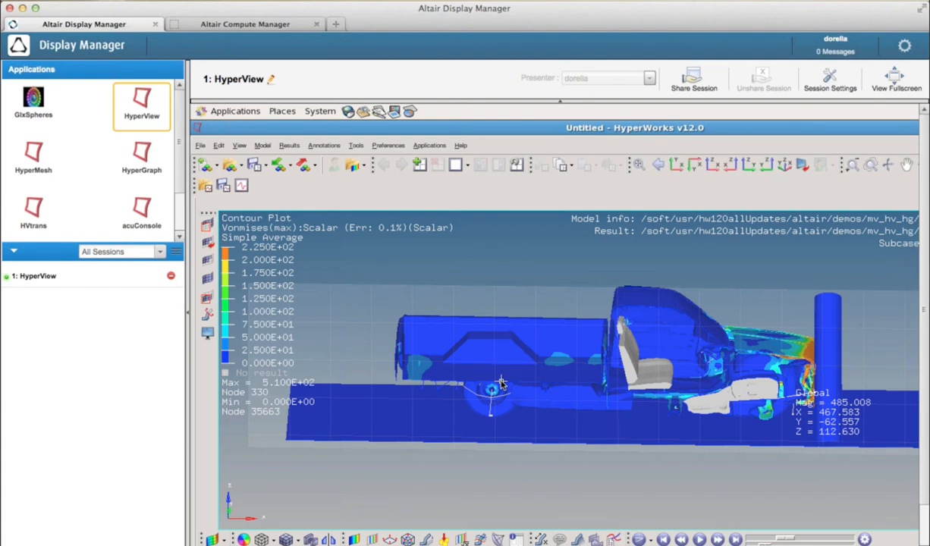
{"action": "mouse_move", "coordinate": [639, 402]}
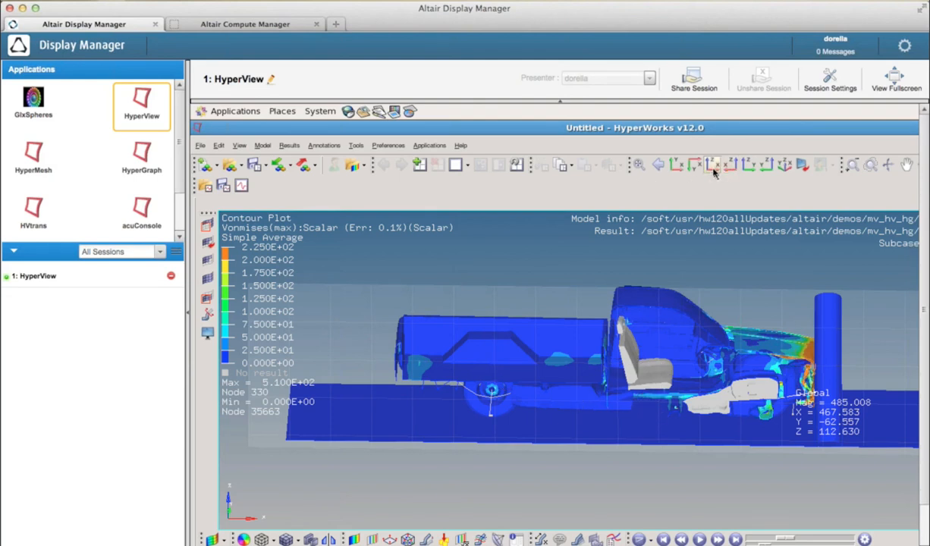
Show the truck side-on against the pole with a slight downward tilt.
{"action": "left_click", "coordinate": [729, 165]}
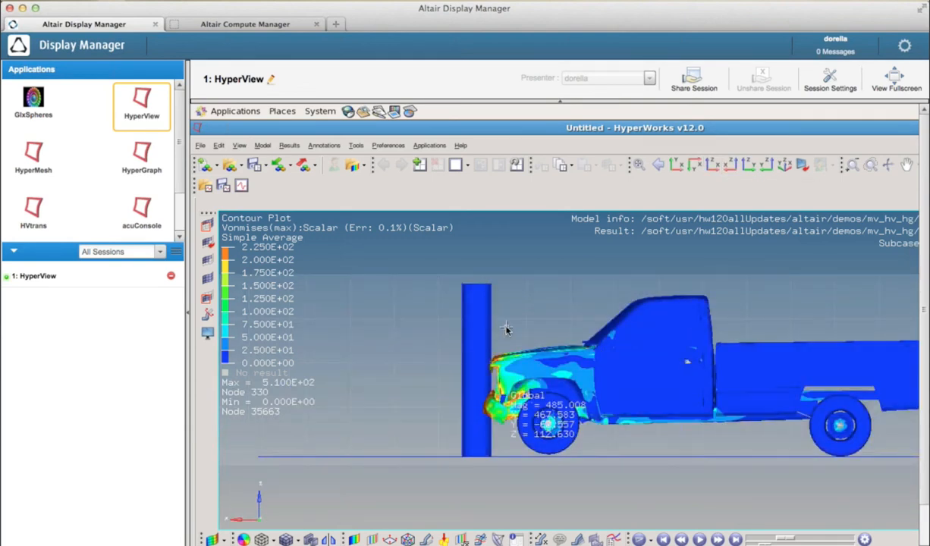
{"action": "left_click_drag", "start_coordinate": [508, 330], "coordinate": [522, 349]}
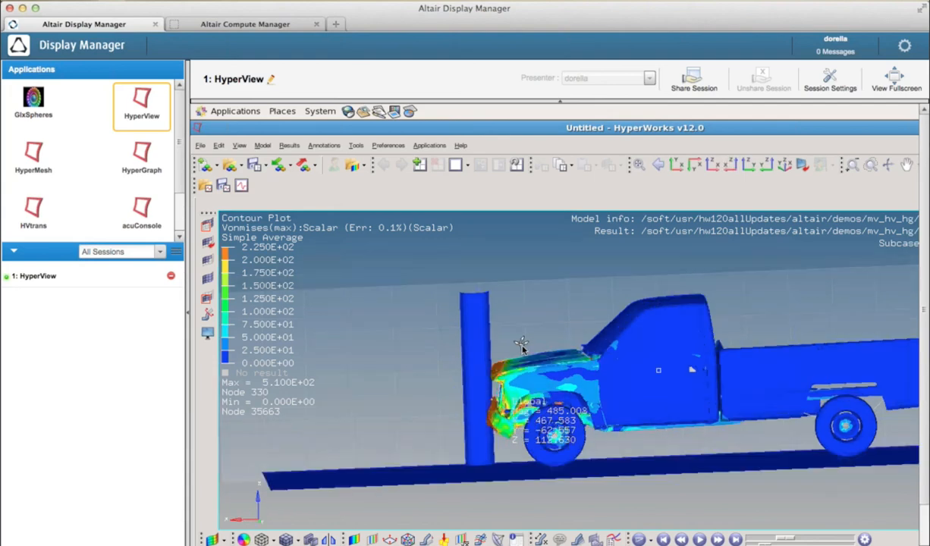